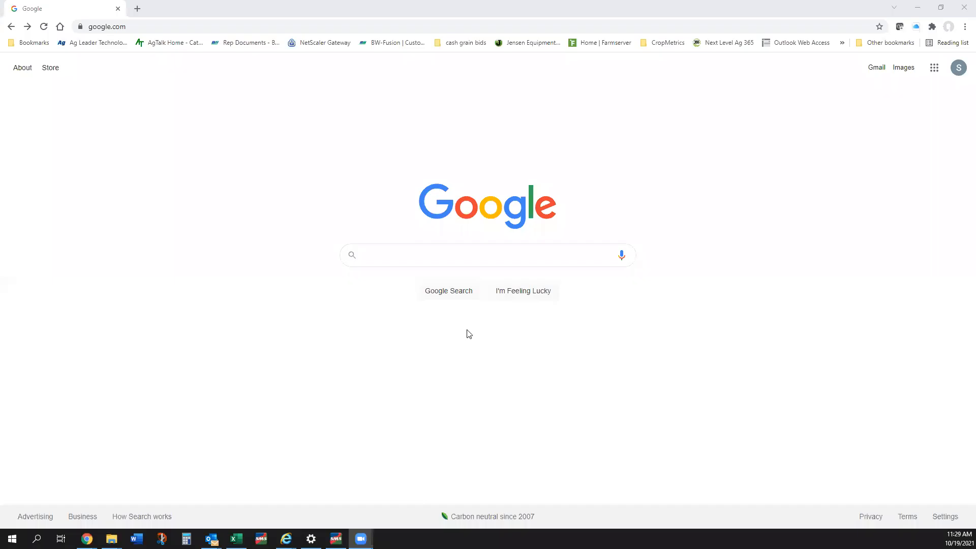
{"action": "mouse_move", "coordinate": [460, 298]}
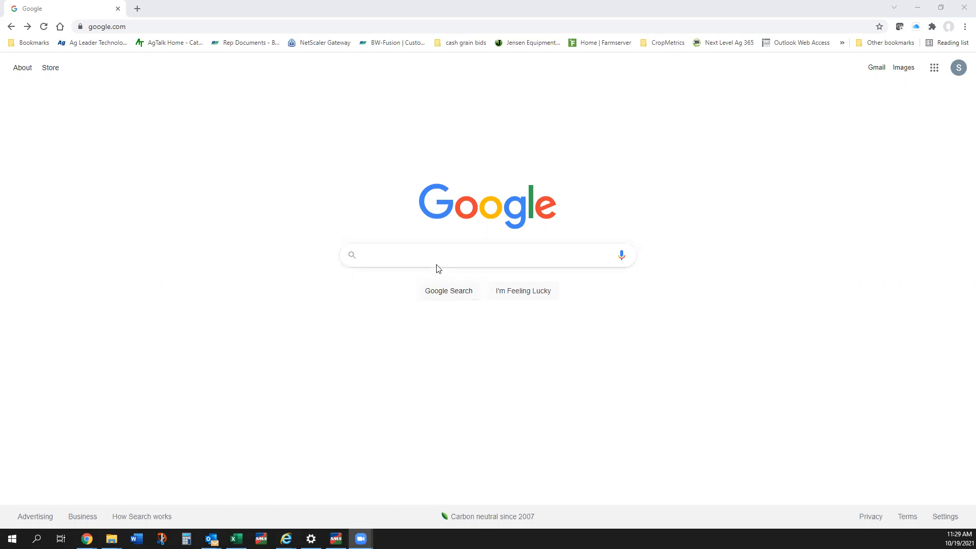
{"action": "mouse_move", "coordinate": [215, 36]}
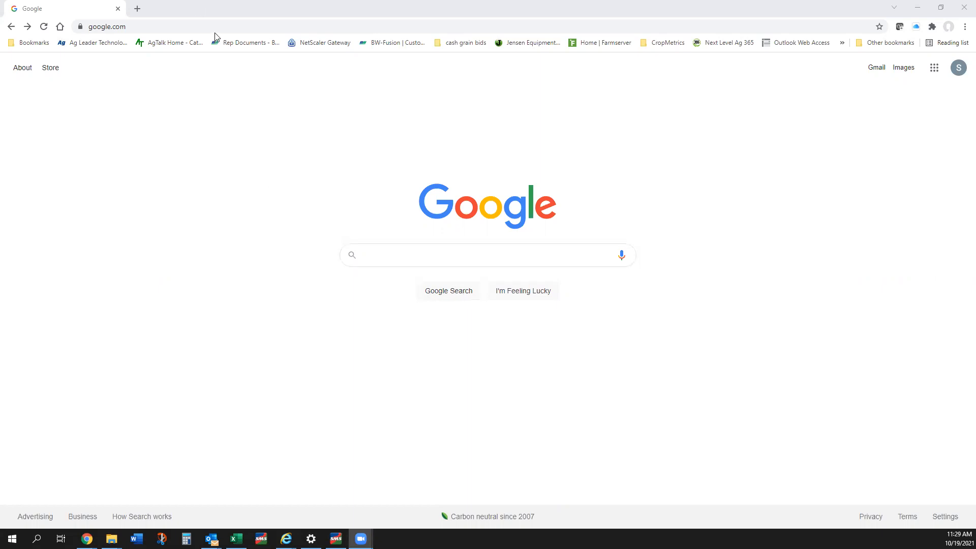
{"action": "mouse_move", "coordinate": [192, 39]}
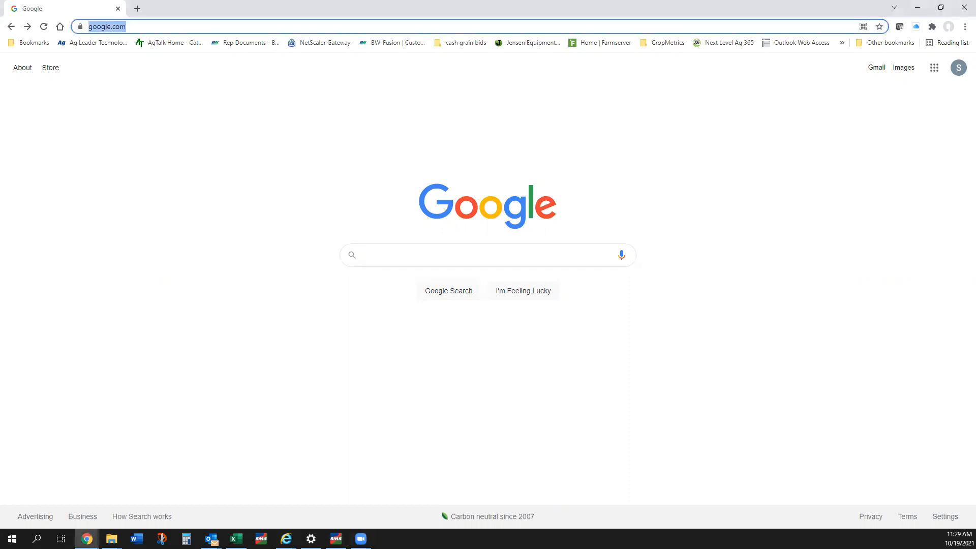
Search Google for 'fieldview plus' and follow the FieldView site result
{"action": "type", "text": "fieldview plus"}
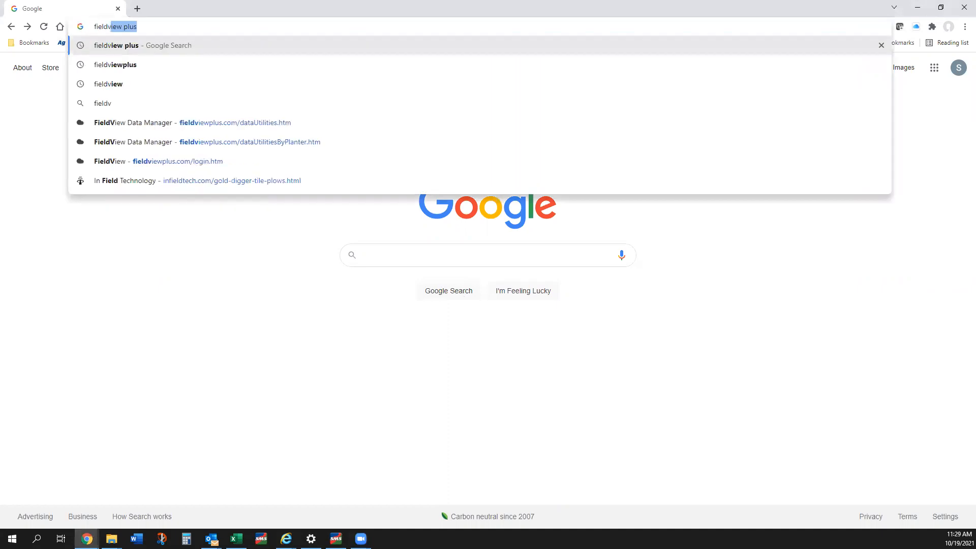
{"action": "left_click", "coordinate": [116, 45]}
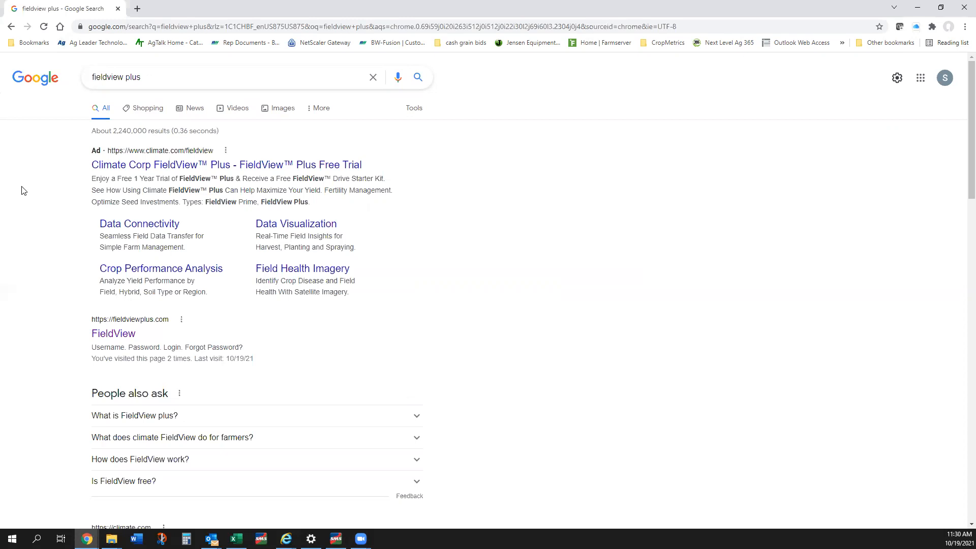
{"action": "mouse_move", "coordinate": [131, 293]}
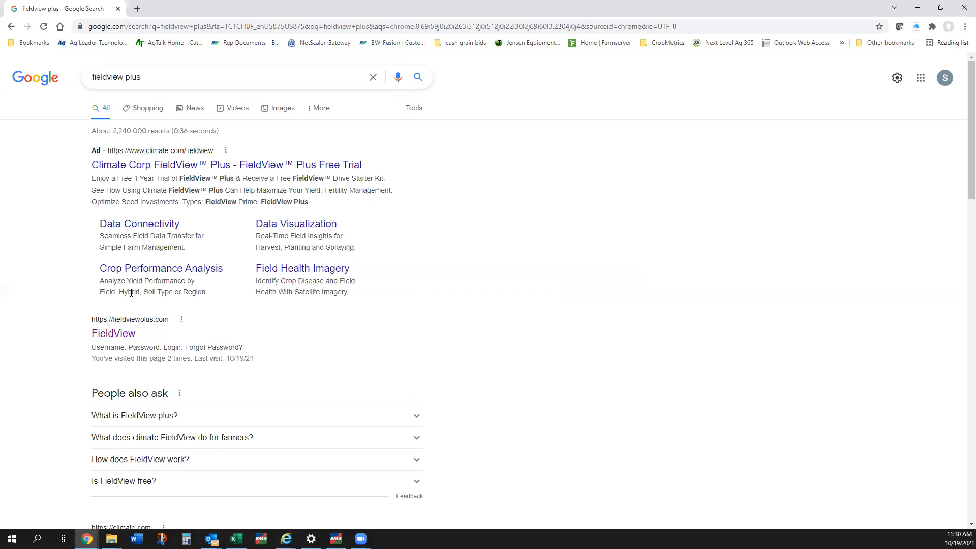
{"action": "mouse_move", "coordinate": [113, 333]}
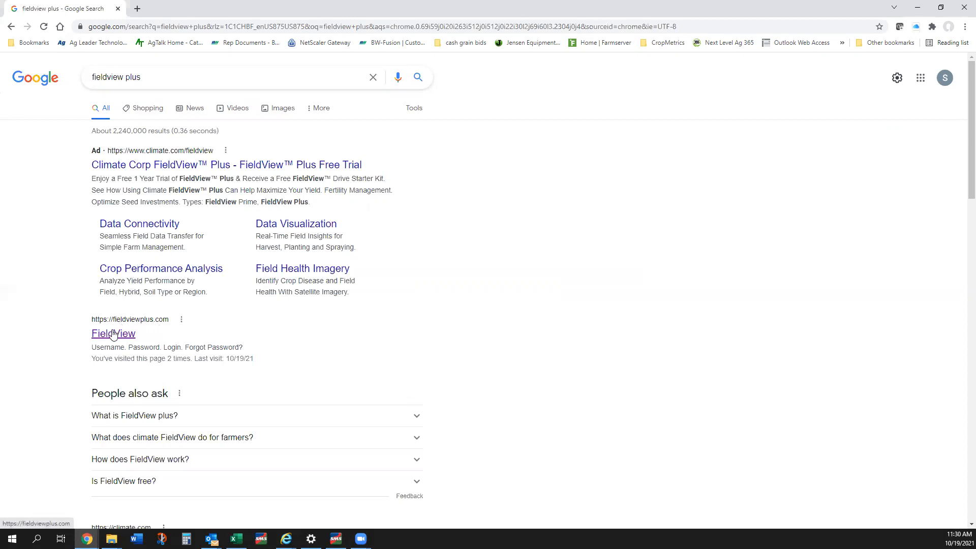
{"action": "left_click", "coordinate": [113, 333]}
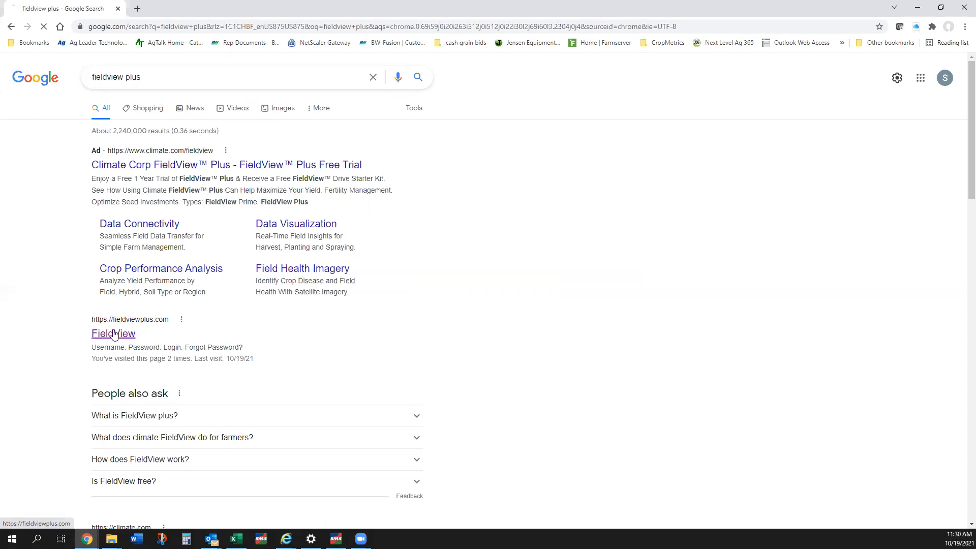
Log in to the FieldView account from the fieldviewplus.com login page
{"action": "left_click", "coordinate": [113, 333]}
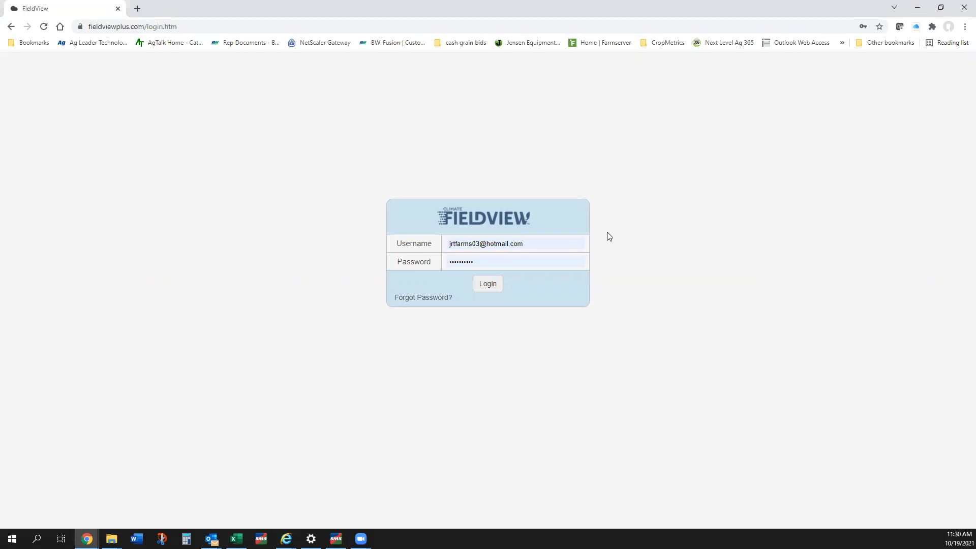
{"action": "mouse_move", "coordinate": [497, 273]}
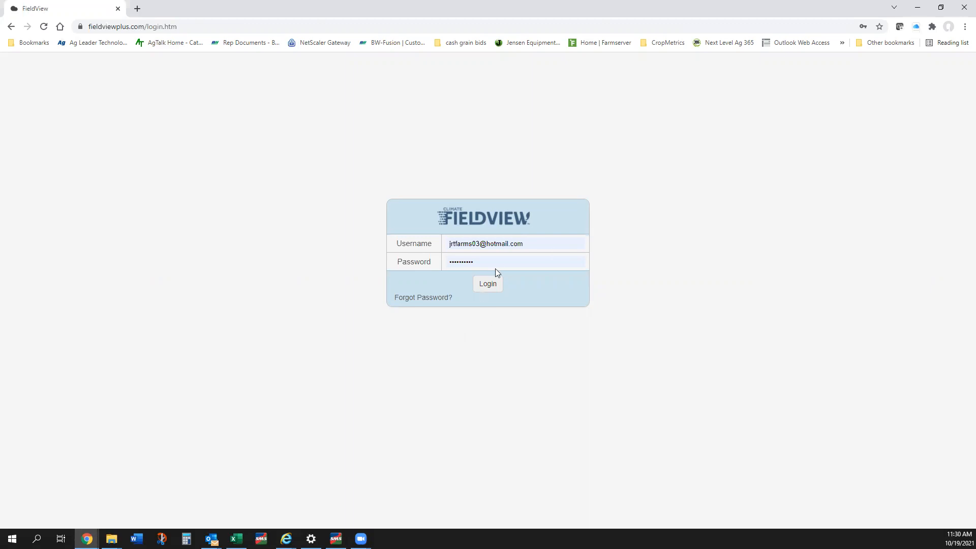
{"action": "left_click", "coordinate": [487, 284]}
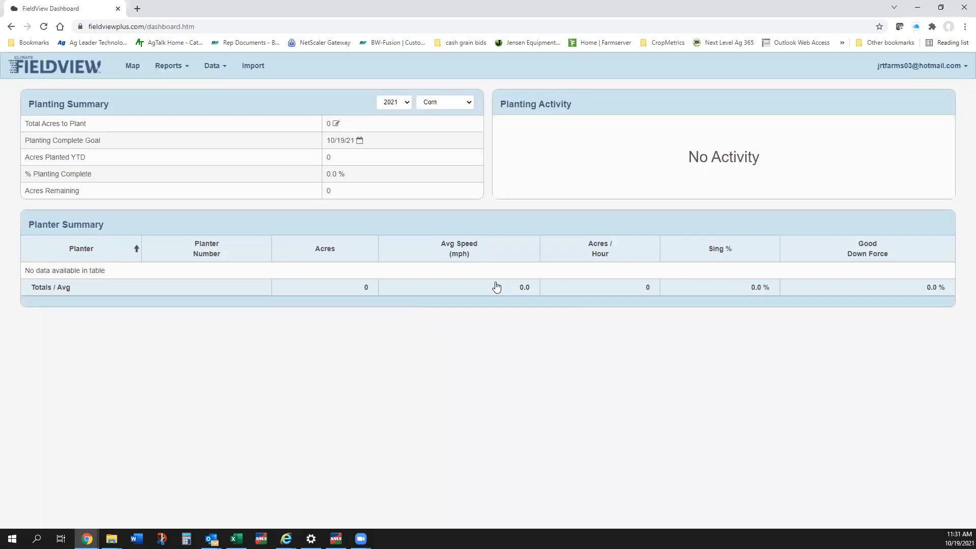
{"action": "mouse_move", "coordinate": [159, 197]}
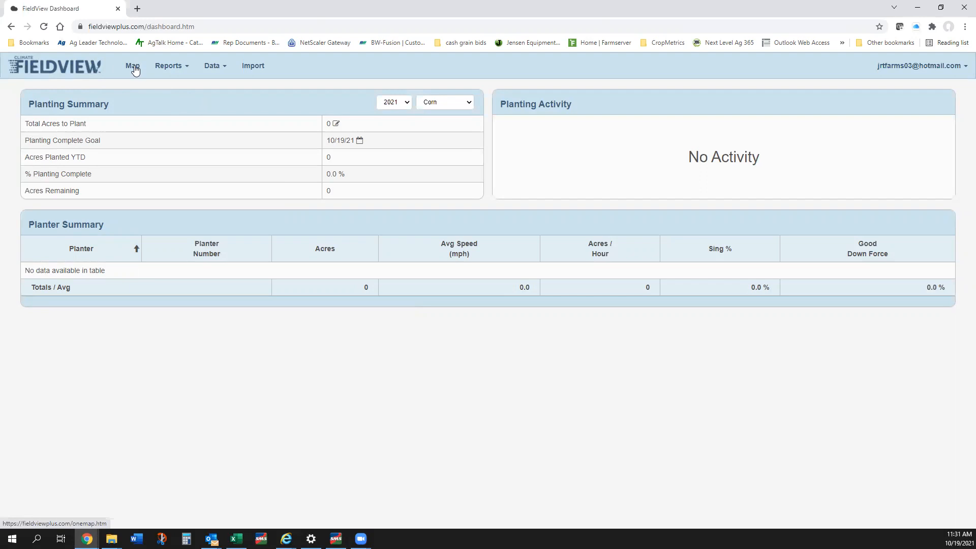
{"action": "mouse_move", "coordinate": [142, 70]}
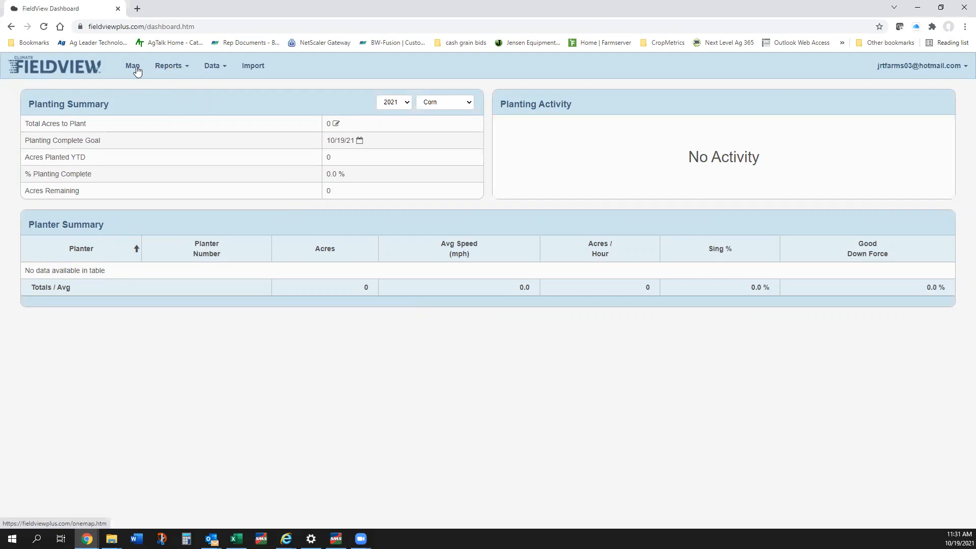
{"action": "mouse_move", "coordinate": [220, 65]}
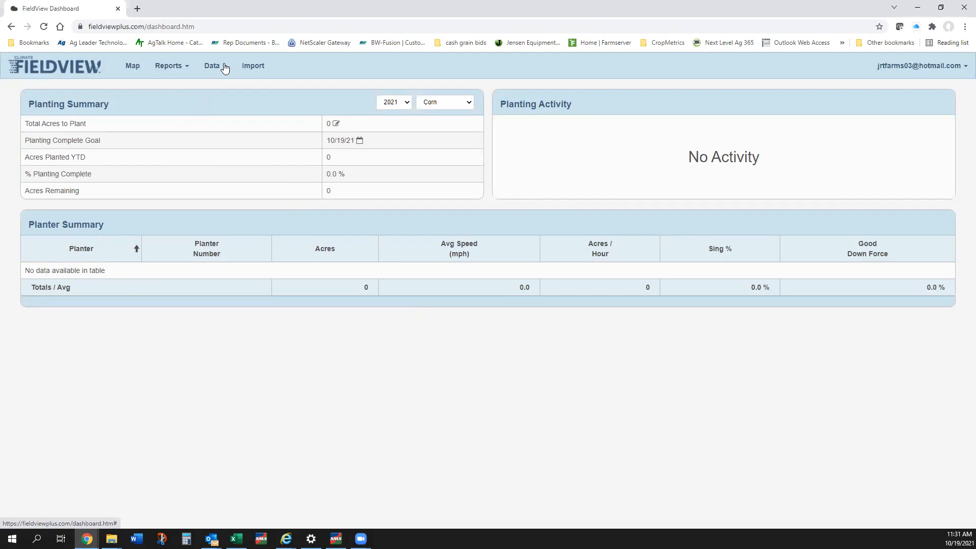
{"action": "mouse_move", "coordinate": [194, 70]}
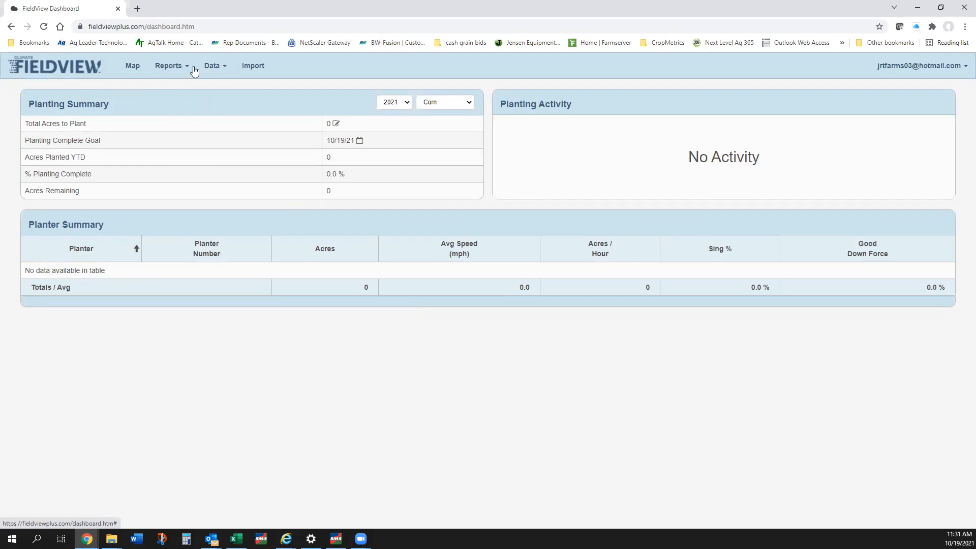
Glance at the Reports menu, then bring up the Data menu with Field Manager and Data Manager
{"action": "left_click", "coordinate": [167, 65]}
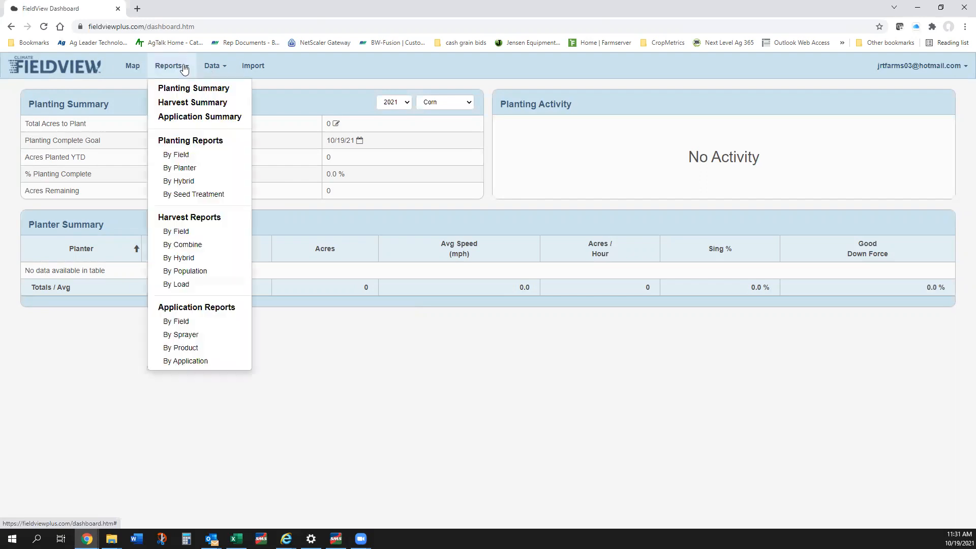
{"action": "left_click", "coordinate": [212, 65]}
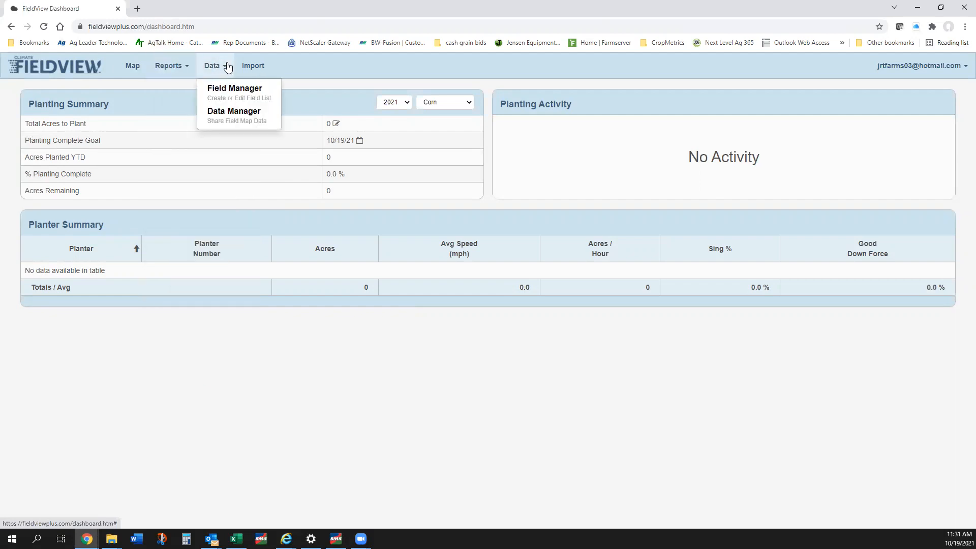
{"action": "mouse_move", "coordinate": [221, 66]}
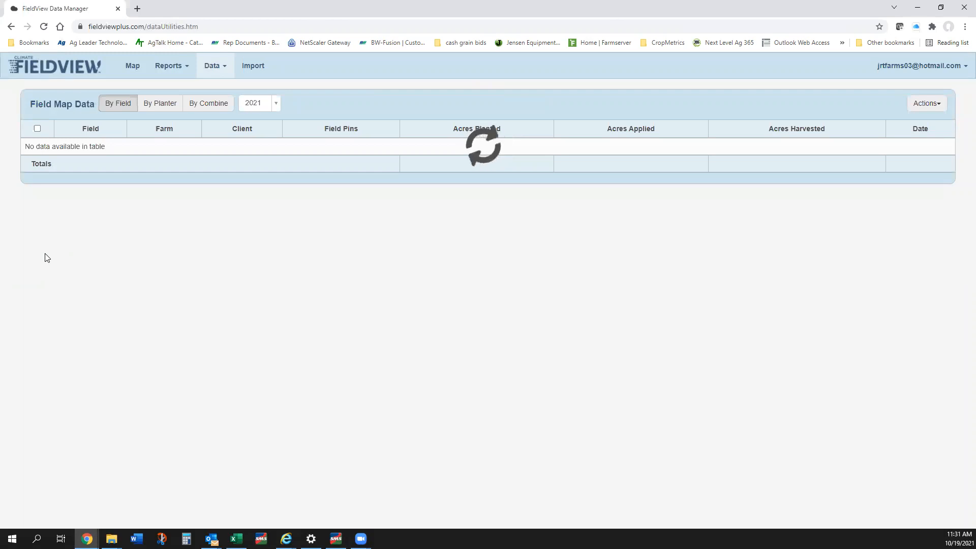
{"action": "mouse_move", "coordinate": [531, 143]}
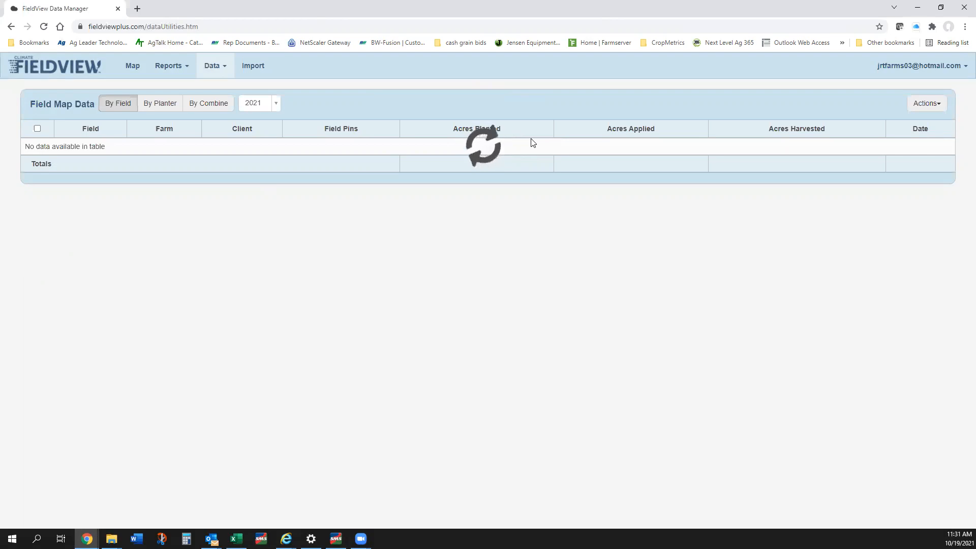
{"action": "mouse_move", "coordinate": [352, 131]}
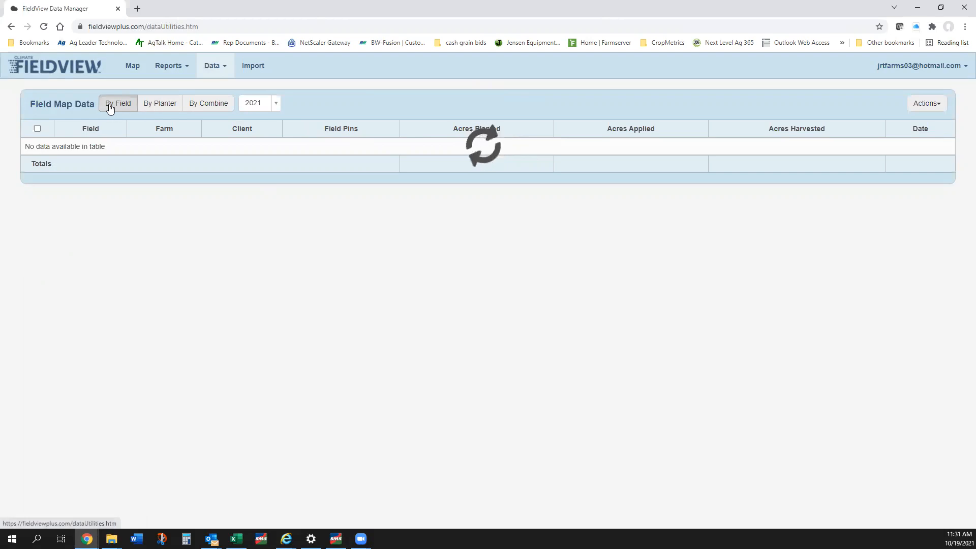
In Data Manager, view 2021 field map data by planter, by combine, then back by planter
{"action": "left_click", "coordinate": [159, 103]}
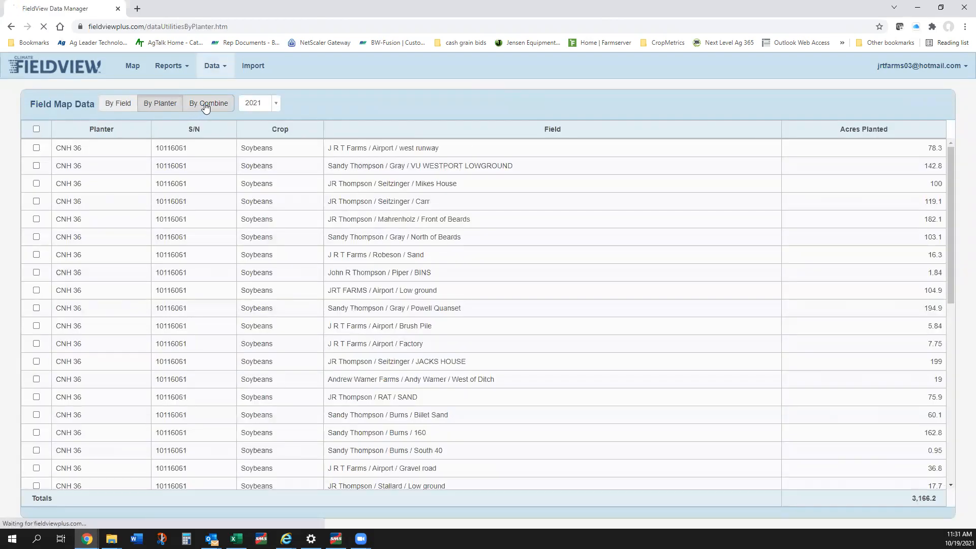
{"action": "left_click", "coordinate": [207, 102]}
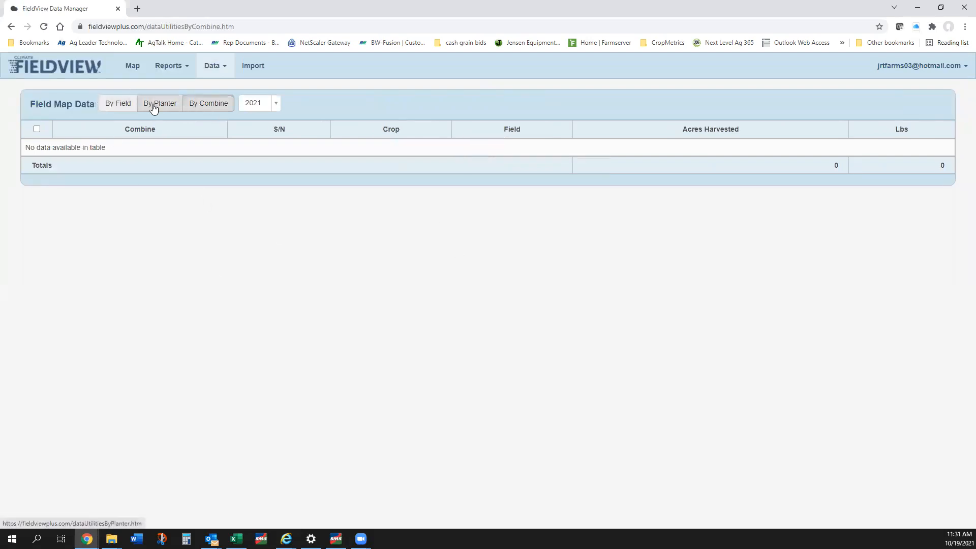
{"action": "left_click", "coordinate": [160, 103]}
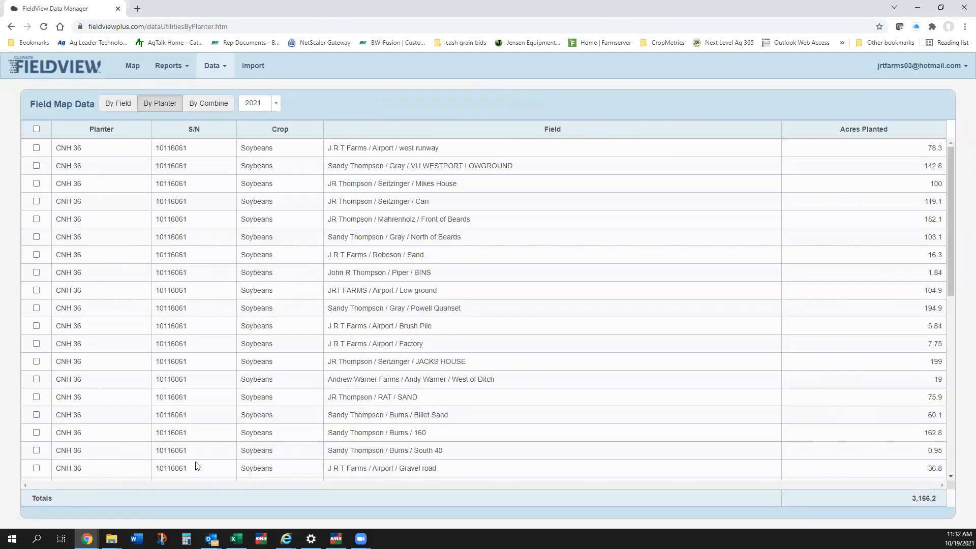
{"action": "mouse_move", "coordinate": [194, 41]}
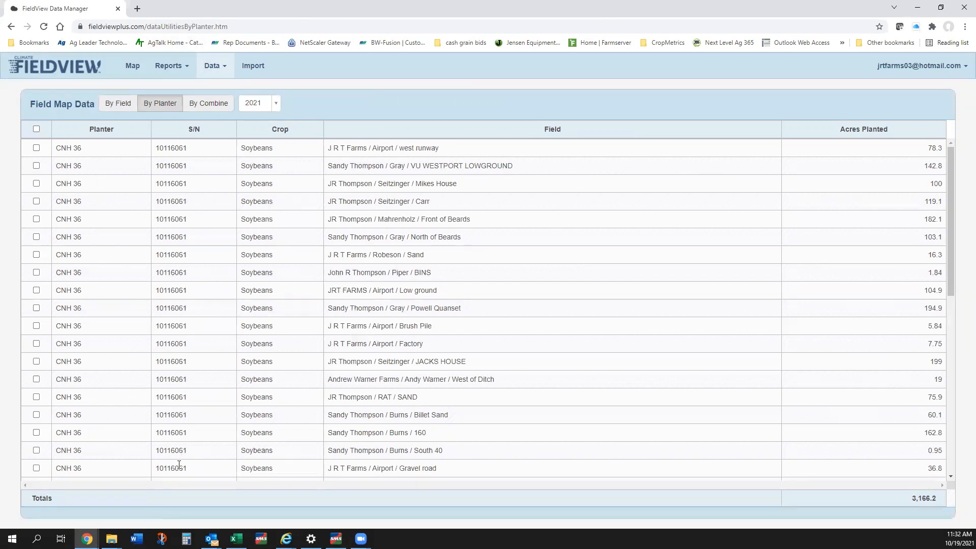
{"action": "mouse_move", "coordinate": [453, 181]}
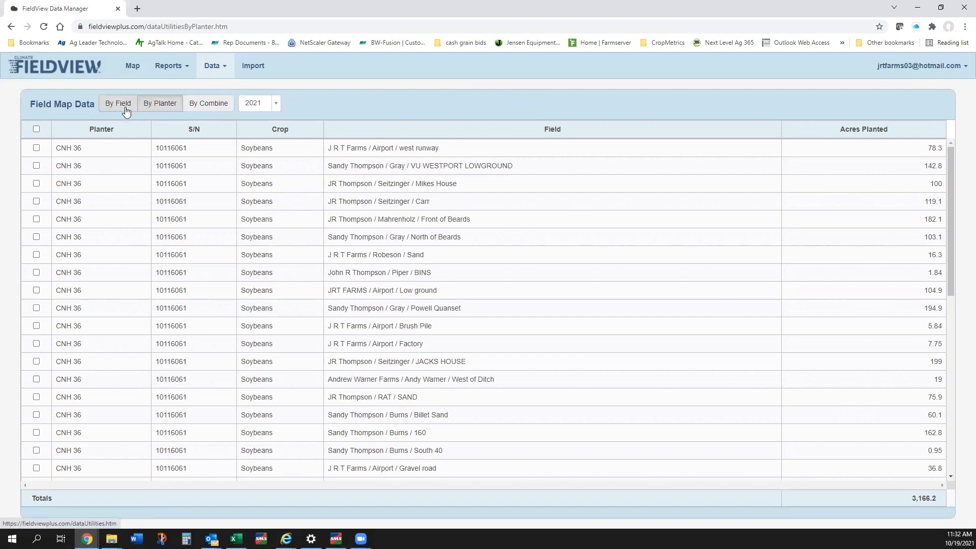
List data by field, select all fields to check the Actions menu, then deselect them
{"action": "left_click", "coordinate": [118, 102]}
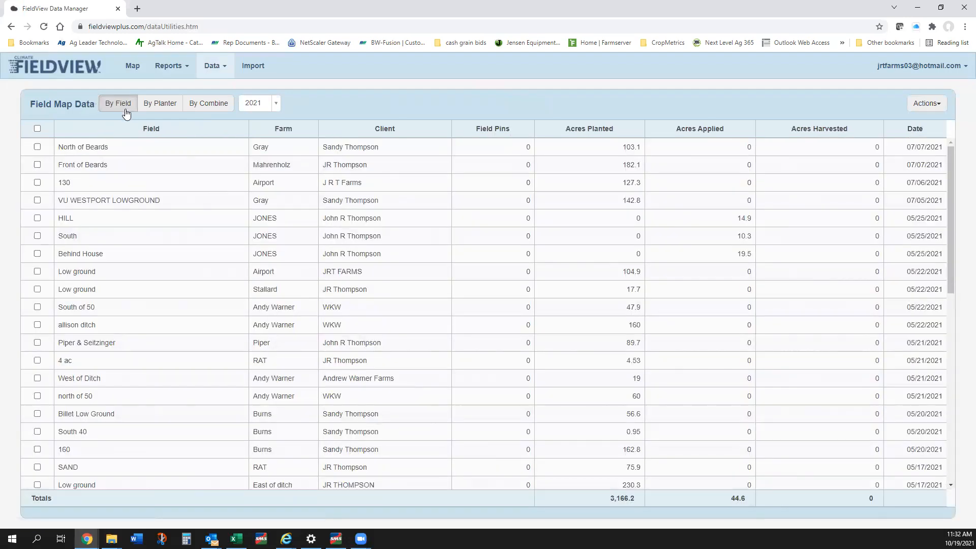
{"action": "mouse_move", "coordinate": [913, 93]}
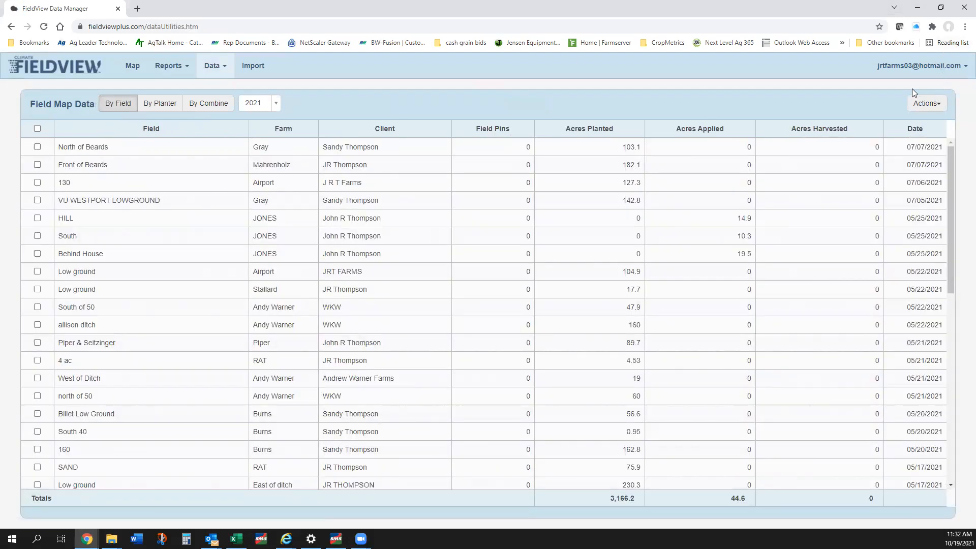
{"action": "mouse_move", "coordinate": [9, 146]}
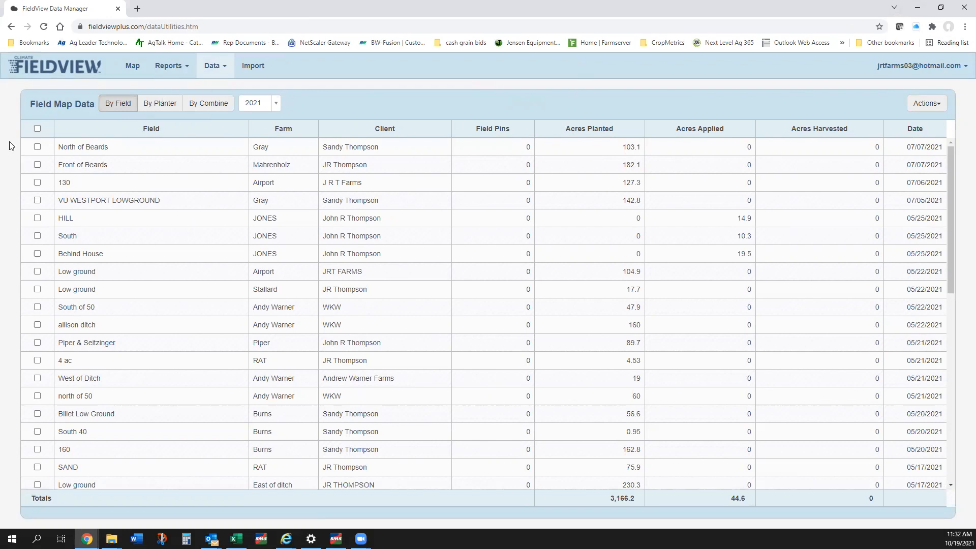
{"action": "left_click", "coordinate": [37, 128]}
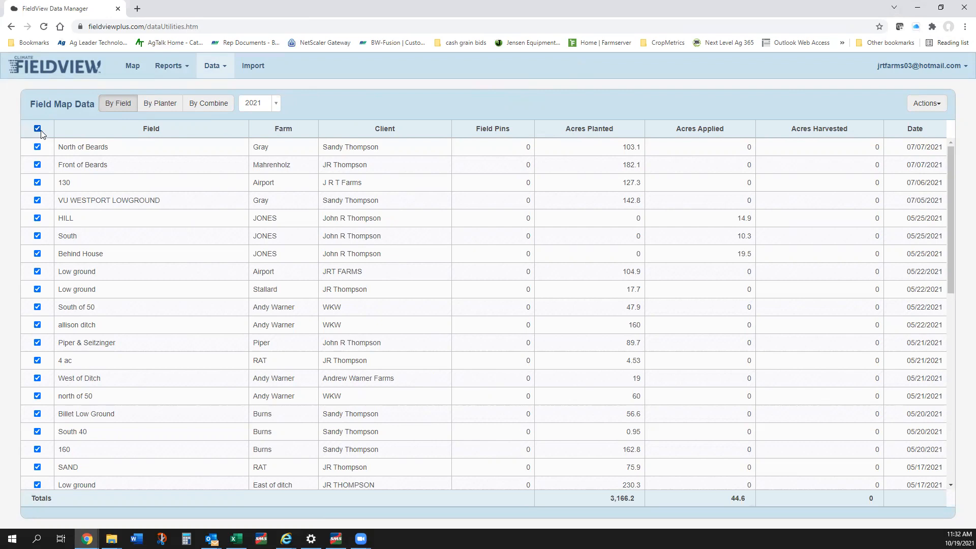
{"action": "left_click", "coordinate": [926, 103]}
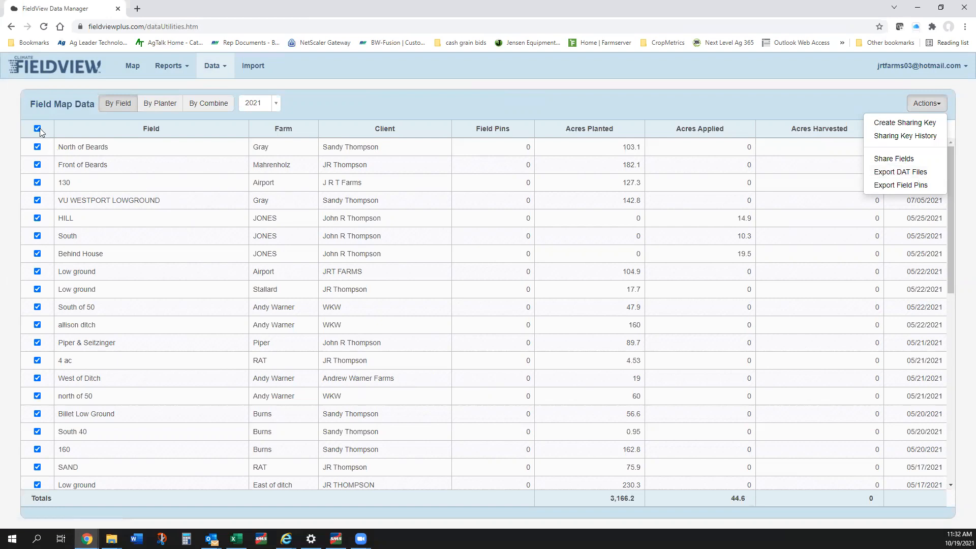
{"action": "left_click", "coordinate": [37, 129]}
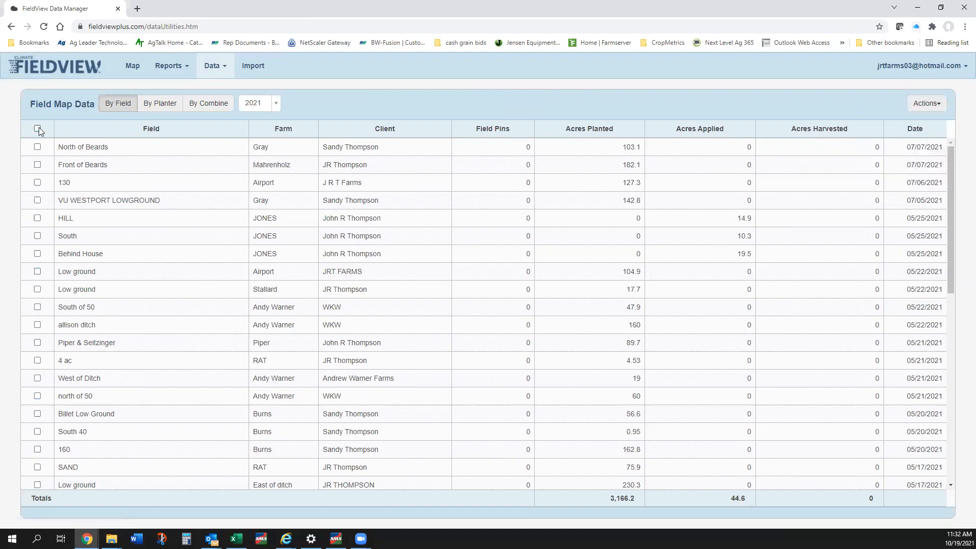
Tick only the North of Beards field and show the Actions list for it
{"action": "left_click", "coordinate": [37, 147]}
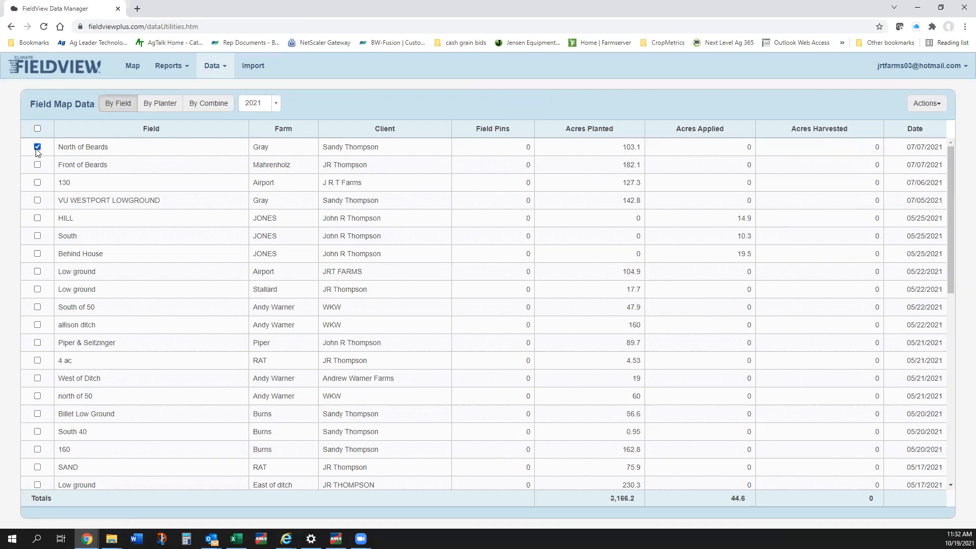
{"action": "mouse_move", "coordinate": [90, 142]}
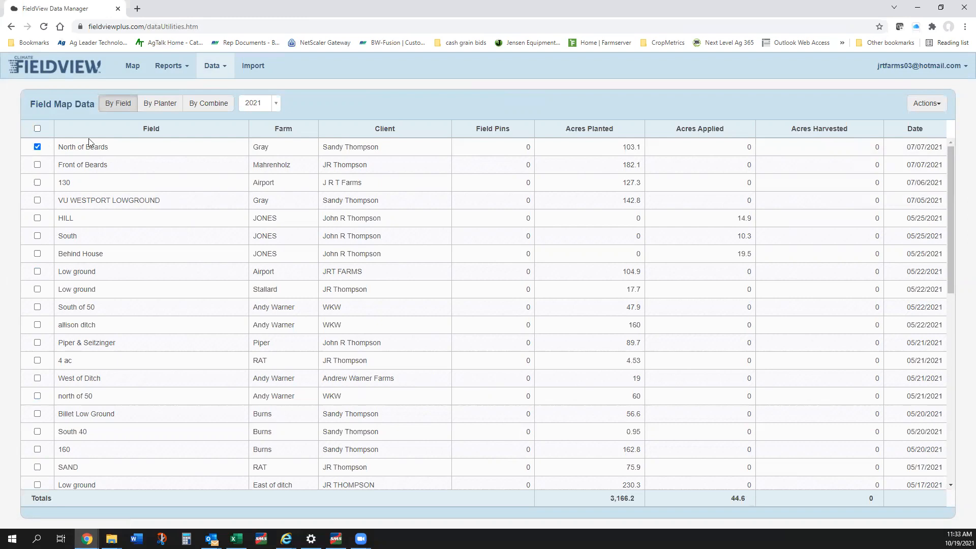
{"action": "mouse_move", "coordinate": [641, 150]}
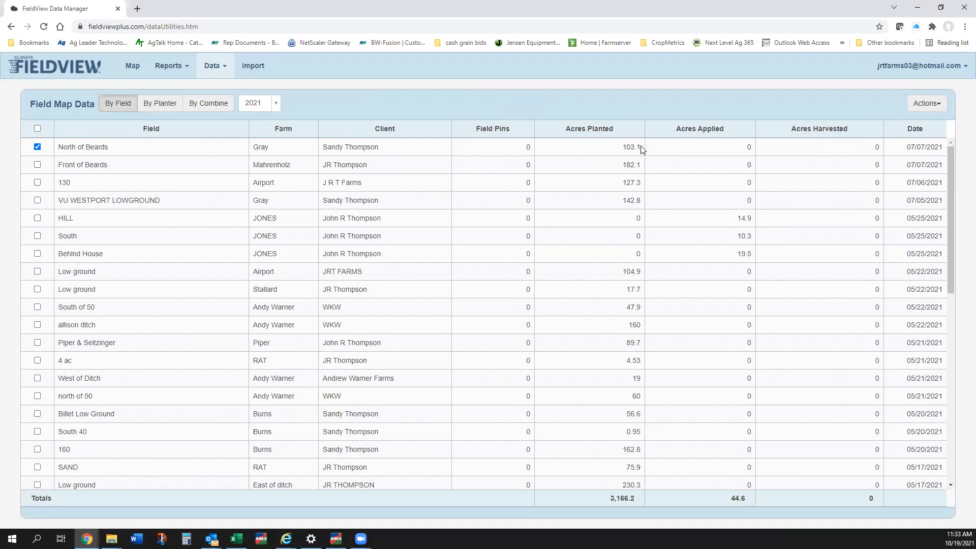
{"action": "left_click", "coordinate": [927, 104]}
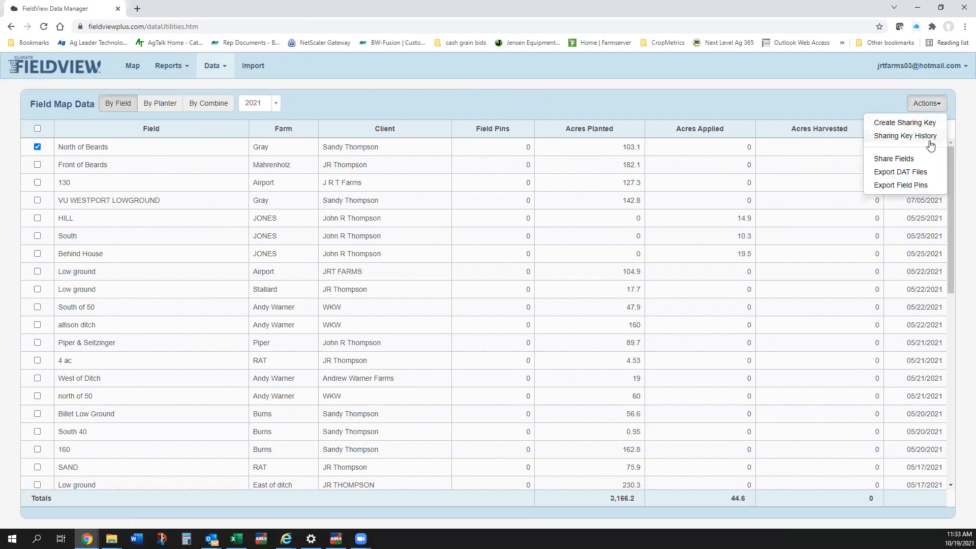
{"action": "mouse_move", "coordinate": [915, 160]}
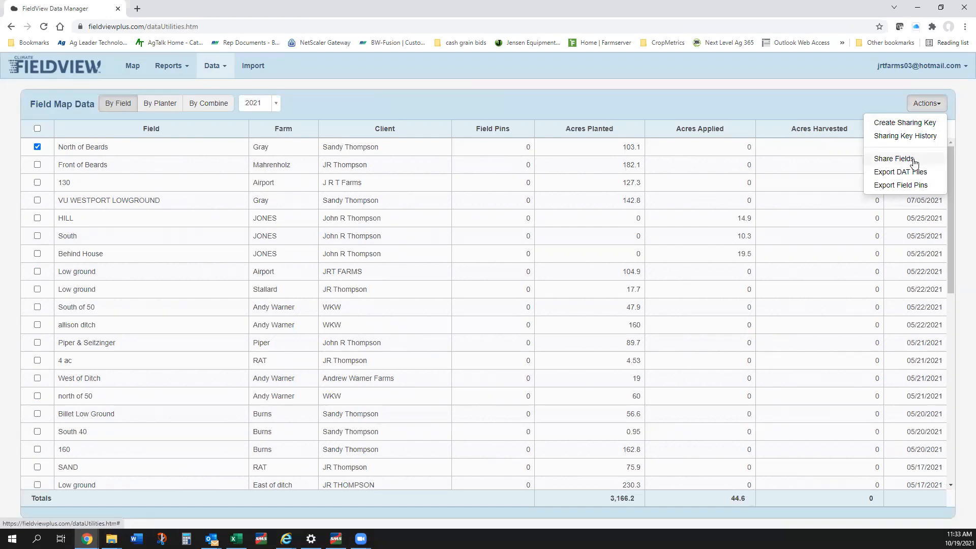
Export North of Beards as DAT files and download the prepared zip
{"action": "left_click", "coordinate": [901, 172]}
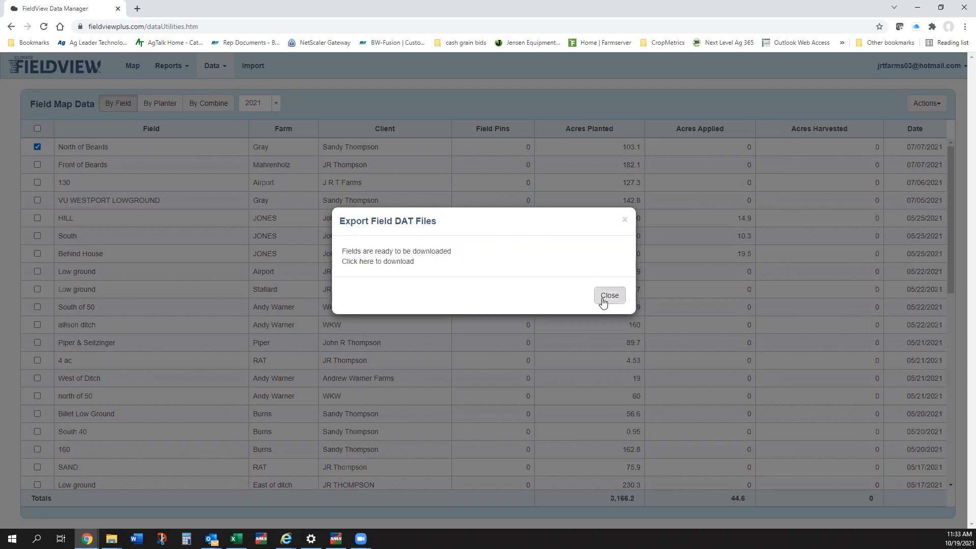
{"action": "mouse_move", "coordinate": [599, 306]}
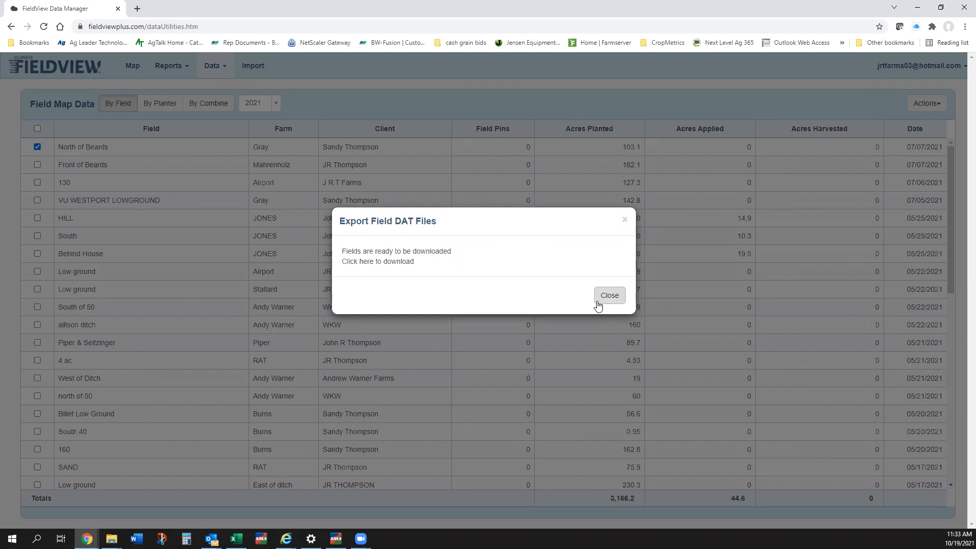
{"action": "mouse_move", "coordinate": [378, 261]}
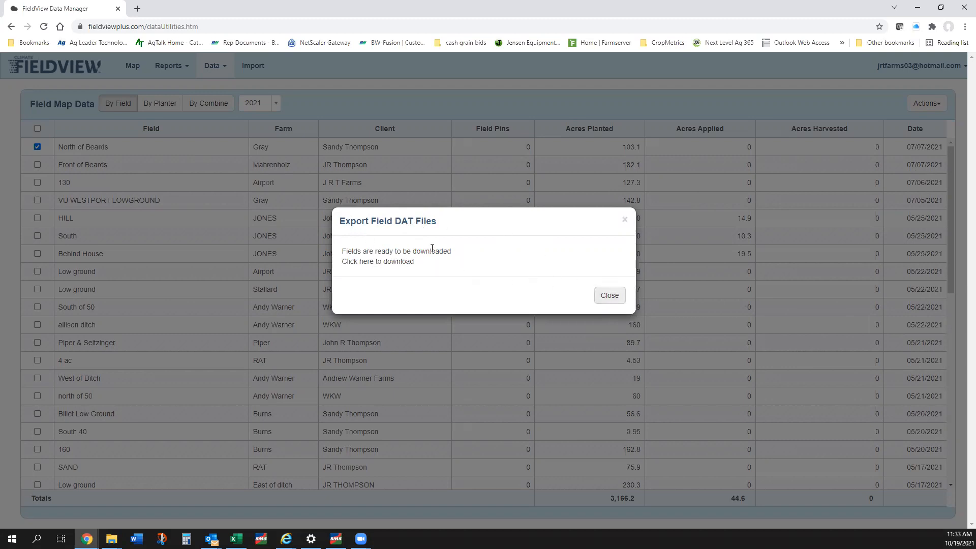
{"action": "mouse_move", "coordinate": [403, 240]}
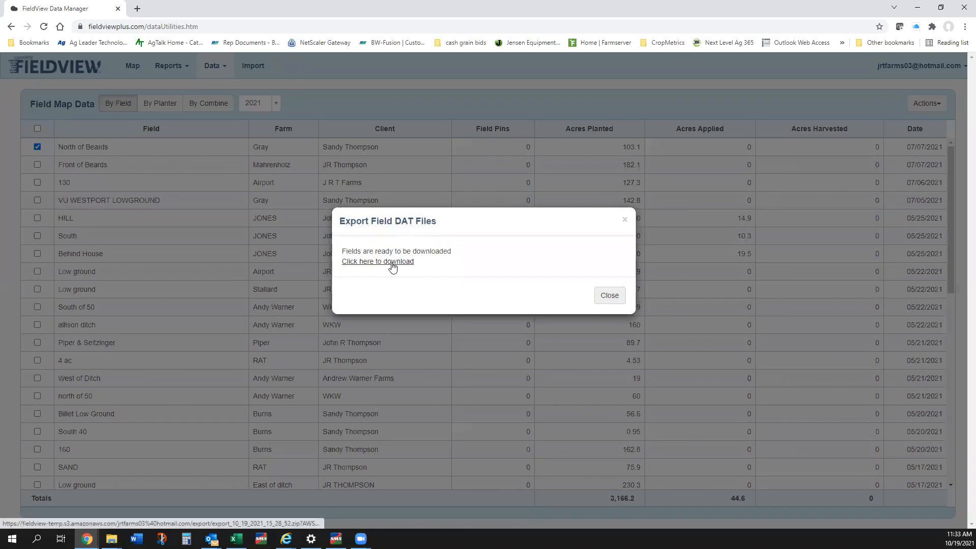
{"action": "left_click", "coordinate": [378, 262]}
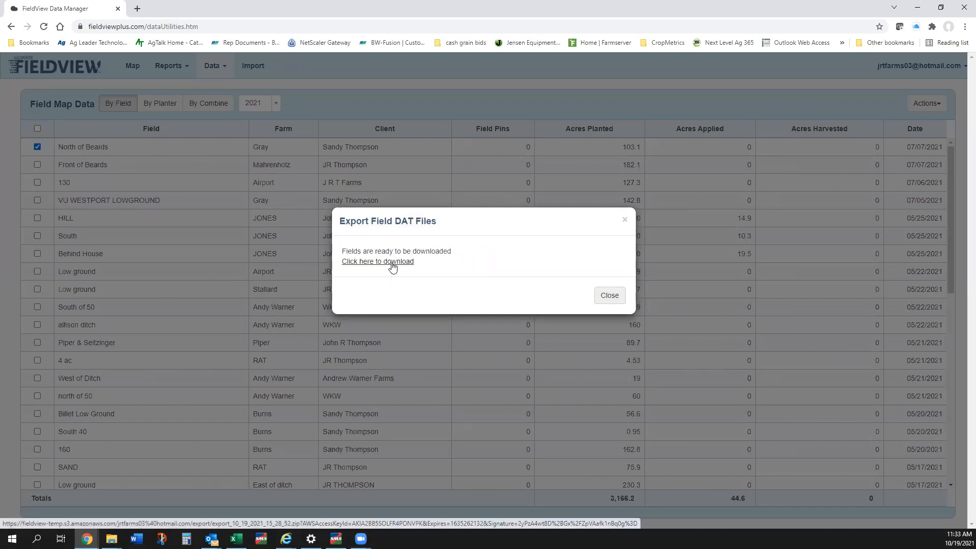
{"action": "left_click", "coordinate": [377, 261]}
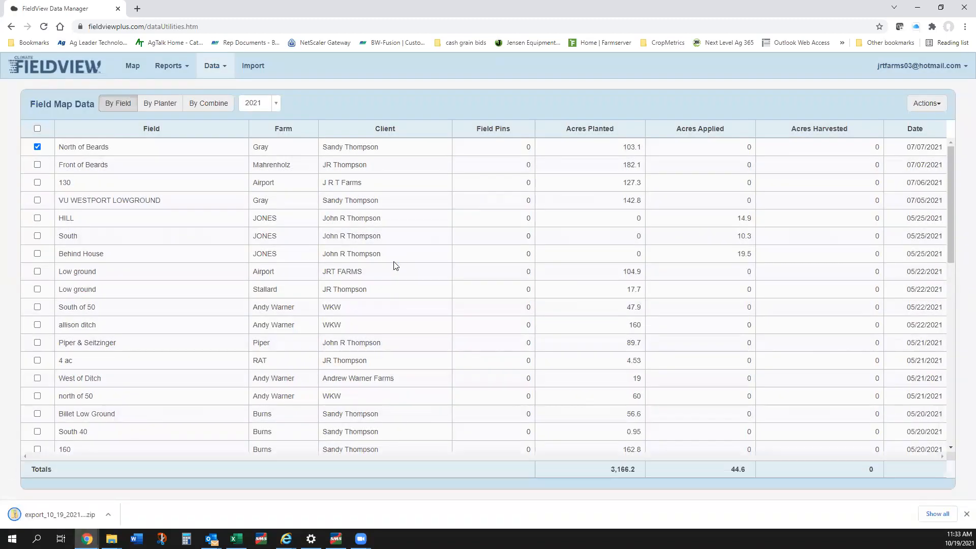
{"action": "mouse_move", "coordinate": [709, 74]}
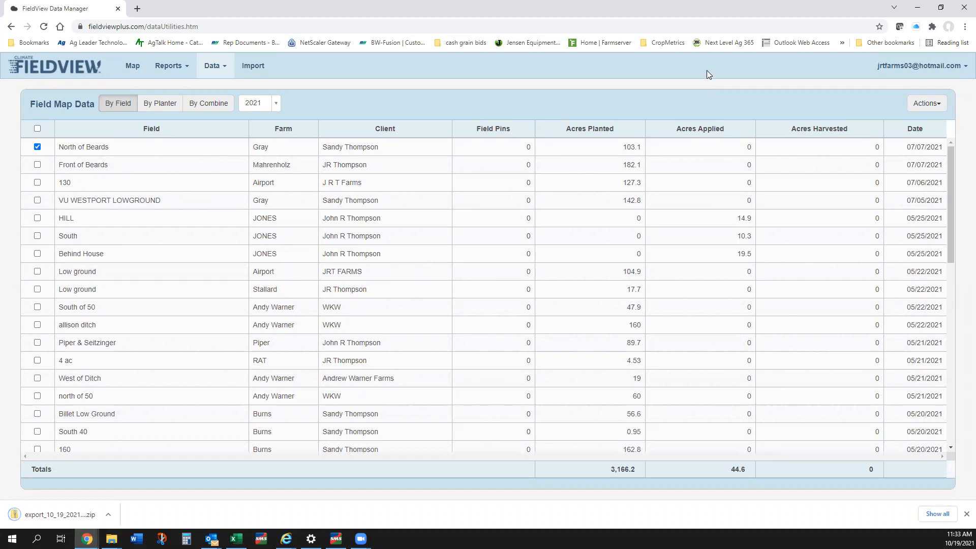
{"action": "mouse_move", "coordinate": [620, 91]}
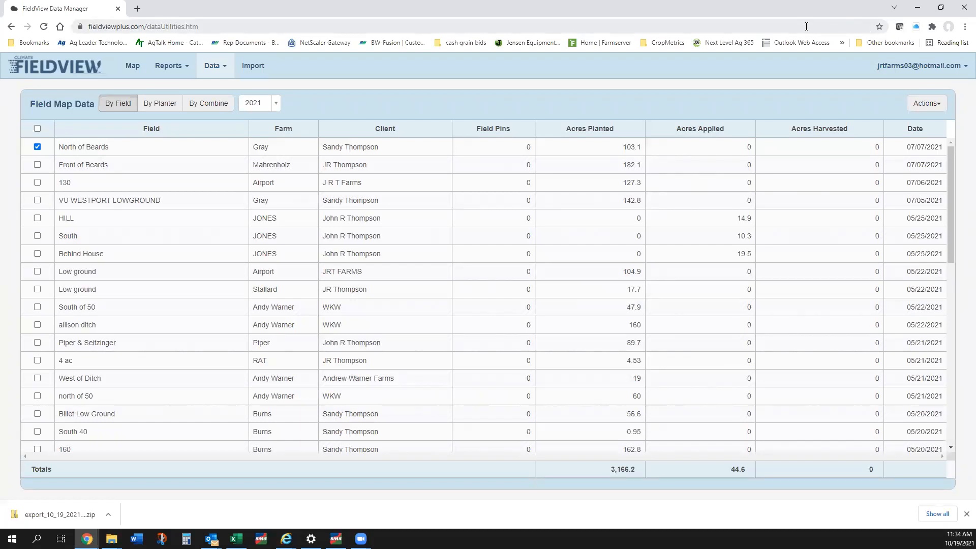
{"action": "mouse_move", "coordinate": [734, 66]}
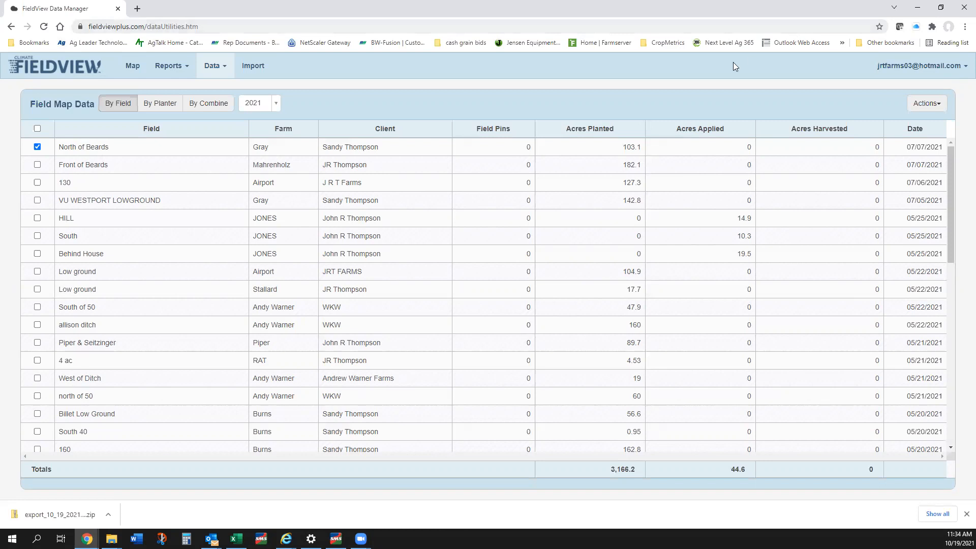
{"action": "mouse_move", "coordinate": [444, 98]}
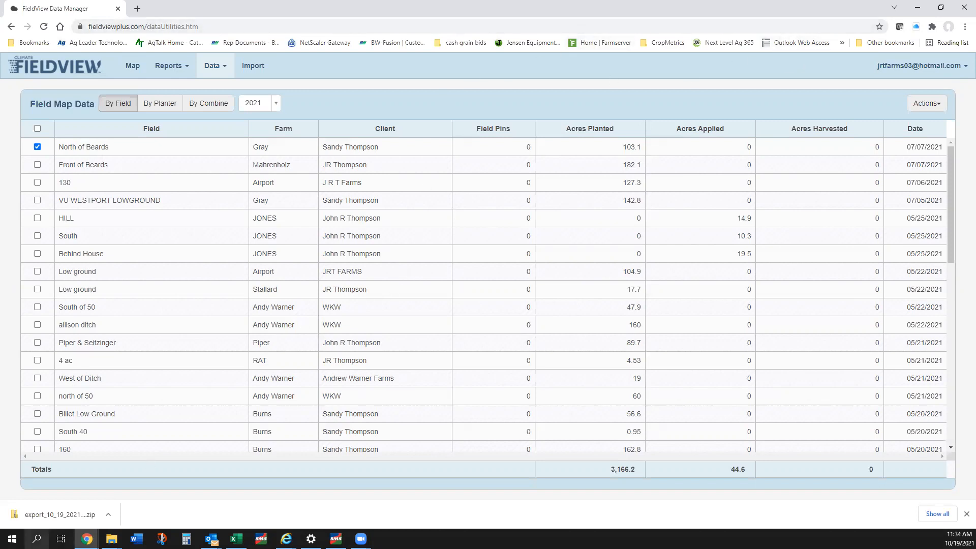
Once the export zip finishes downloading, bring up its options in Chrome's download bar
{"action": "left_click", "coordinate": [109, 515]}
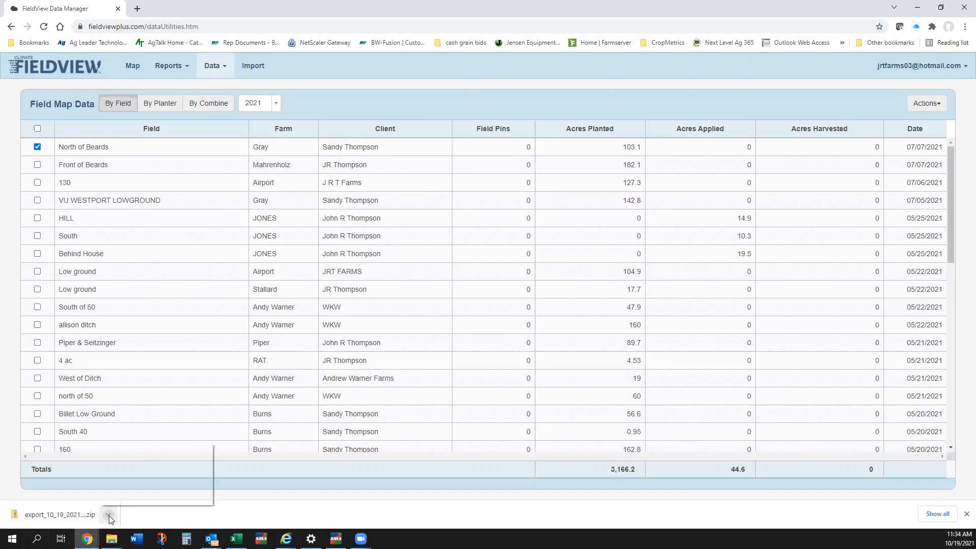
Show the export zip in the Downloads folder and maximize the File Explorer window
{"action": "left_click", "coordinate": [108, 515]}
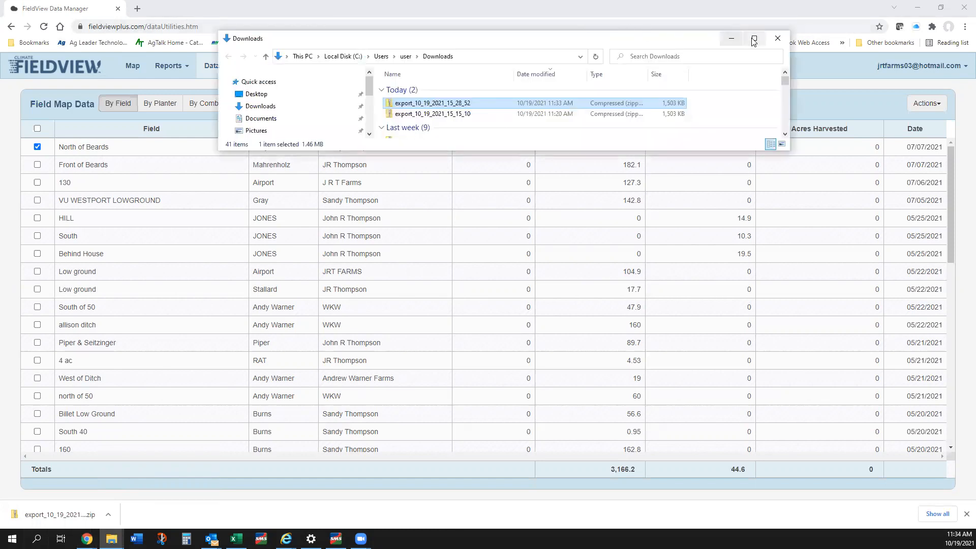
{"action": "left_click", "coordinate": [753, 38]}
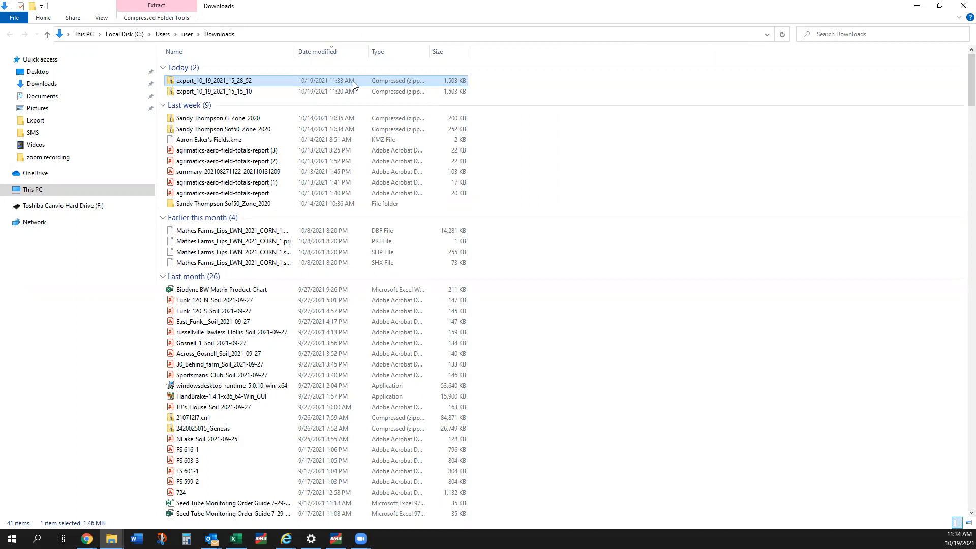
Browse into the zip's North of Beards subfolder to see its field_map .dat files, then go back up
{"action": "double_click", "coordinate": [215, 82]}
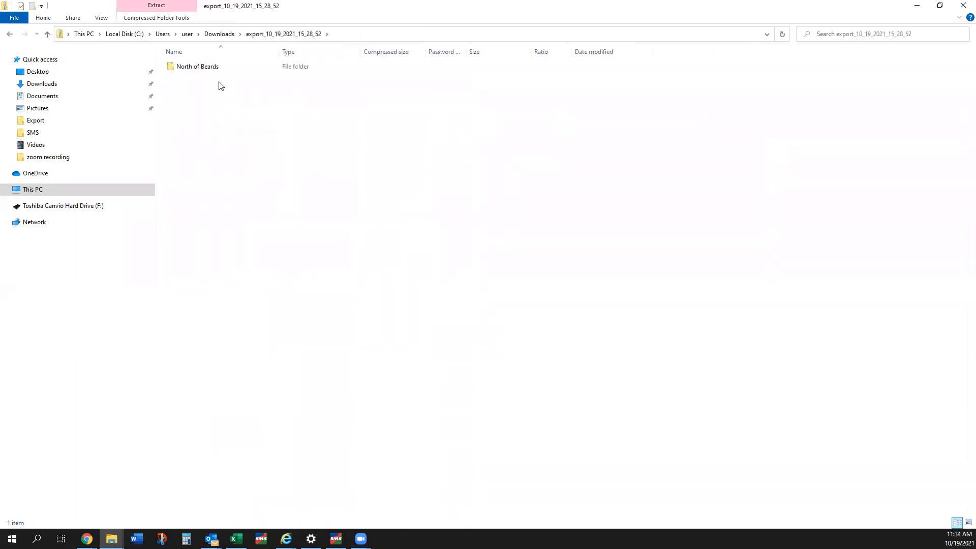
{"action": "left_click", "coordinate": [198, 66]}
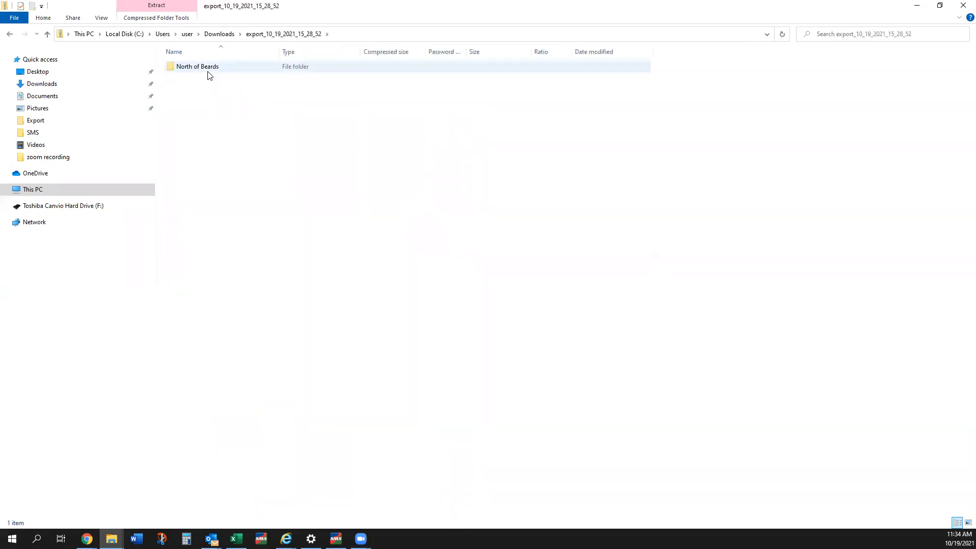
{"action": "left_click", "coordinate": [199, 68]}
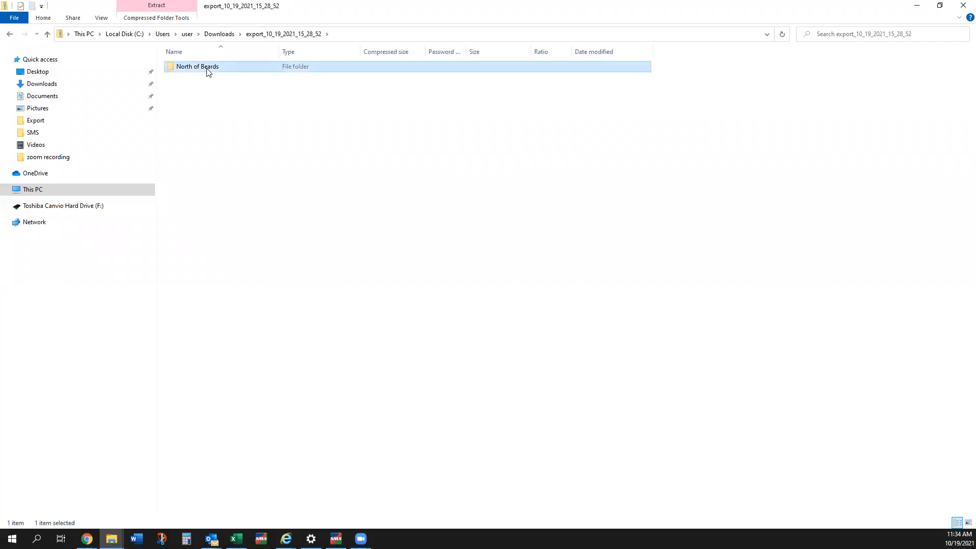
{"action": "double_click", "coordinate": [198, 66]}
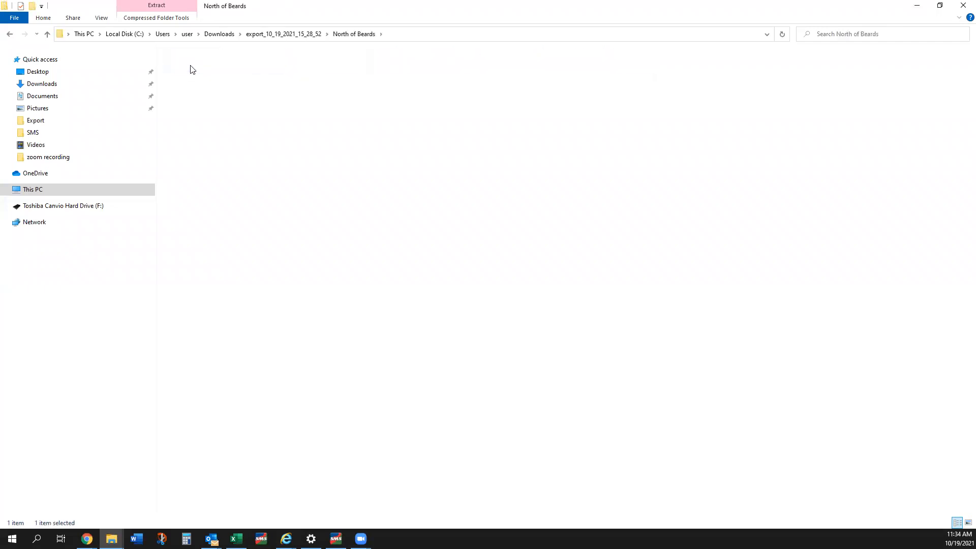
{"action": "double_click", "coordinate": [187, 67]}
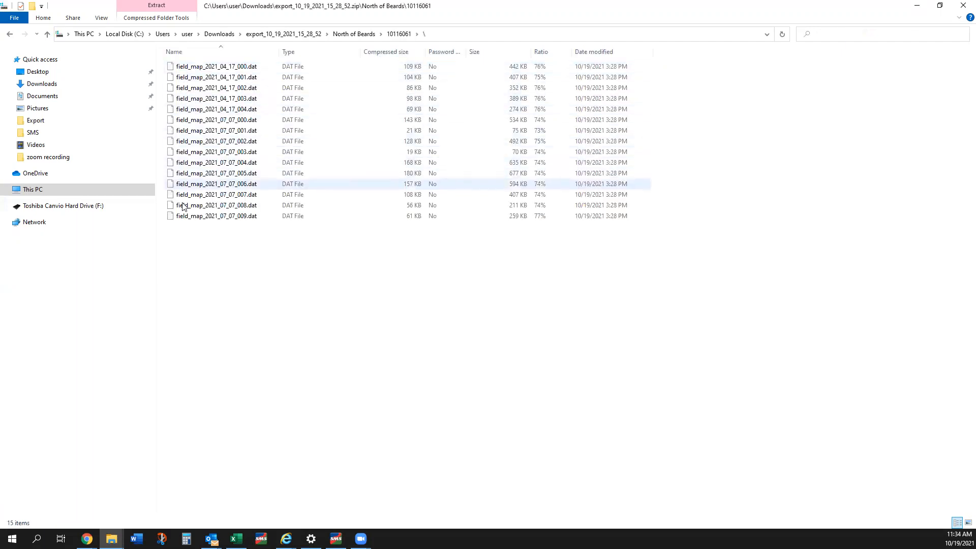
{"action": "left_click", "coordinate": [216, 76]}
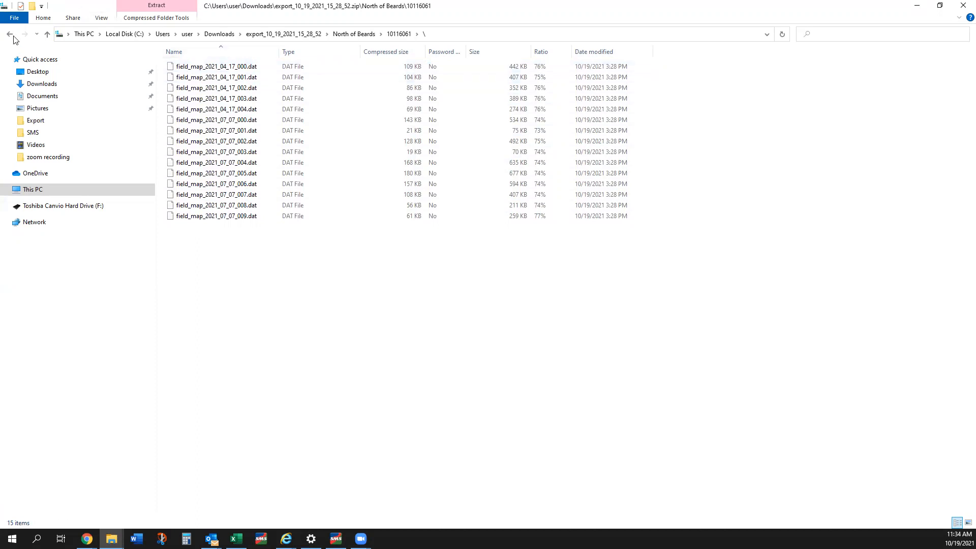
{"action": "left_click", "coordinate": [10, 34]}
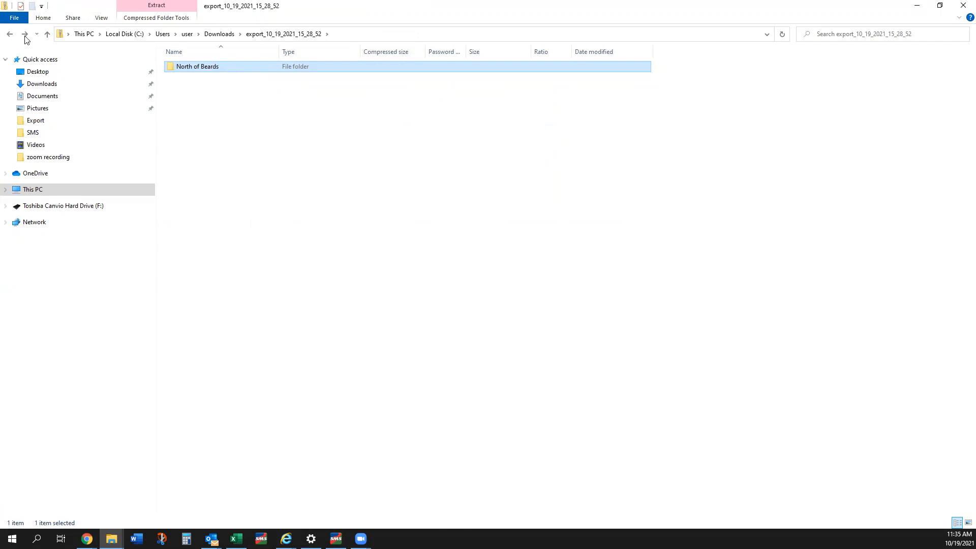
Go back to the Downloads folder and bring FieldView Plus to the front
{"action": "left_click", "coordinate": [9, 34]}
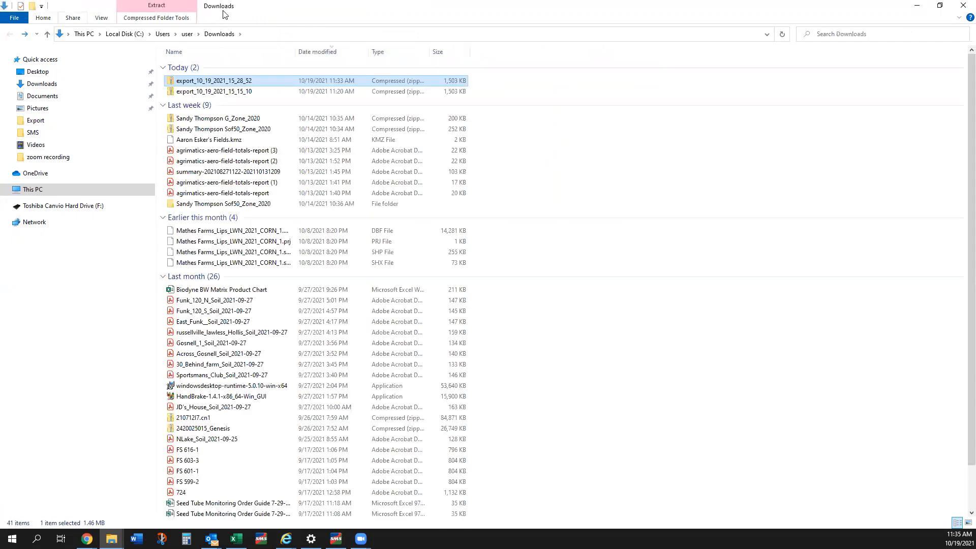
{"action": "mouse_move", "coordinate": [164, 81]}
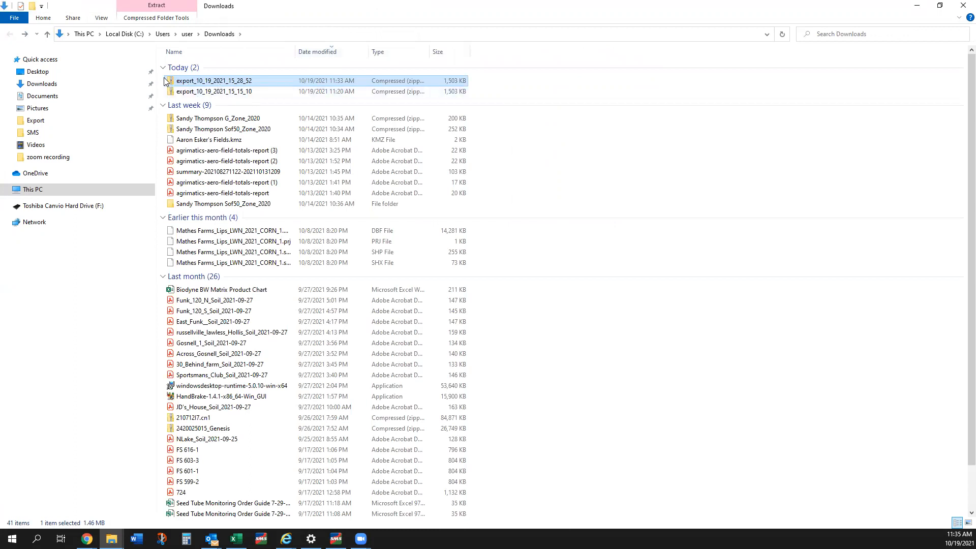
{"action": "mouse_move", "coordinate": [181, 85]}
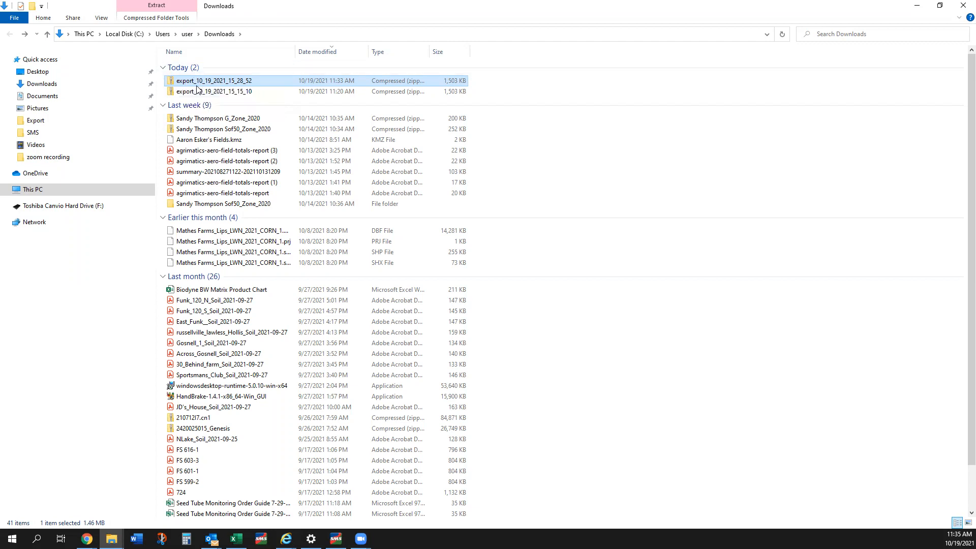
{"action": "mouse_move", "coordinate": [220, 76]}
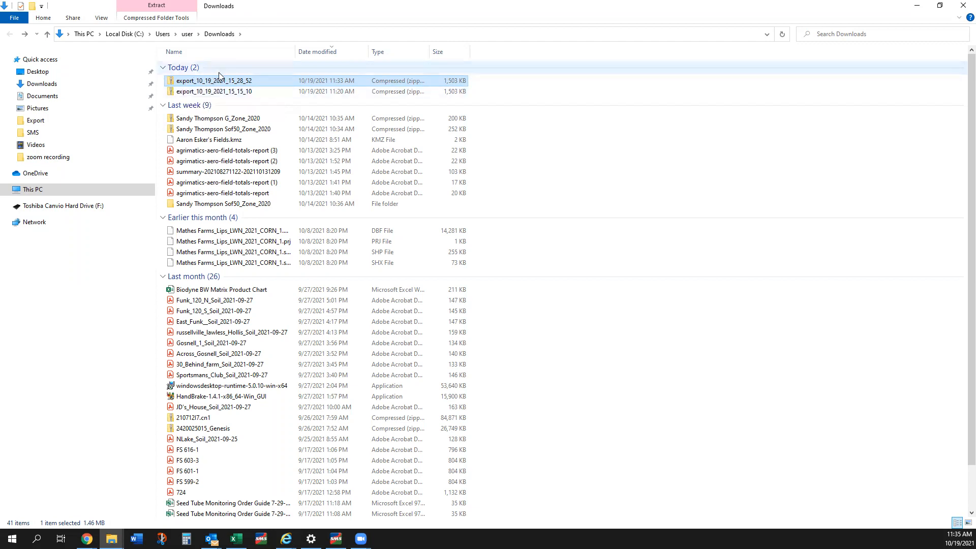
{"action": "left_click", "coordinate": [330, 51]}
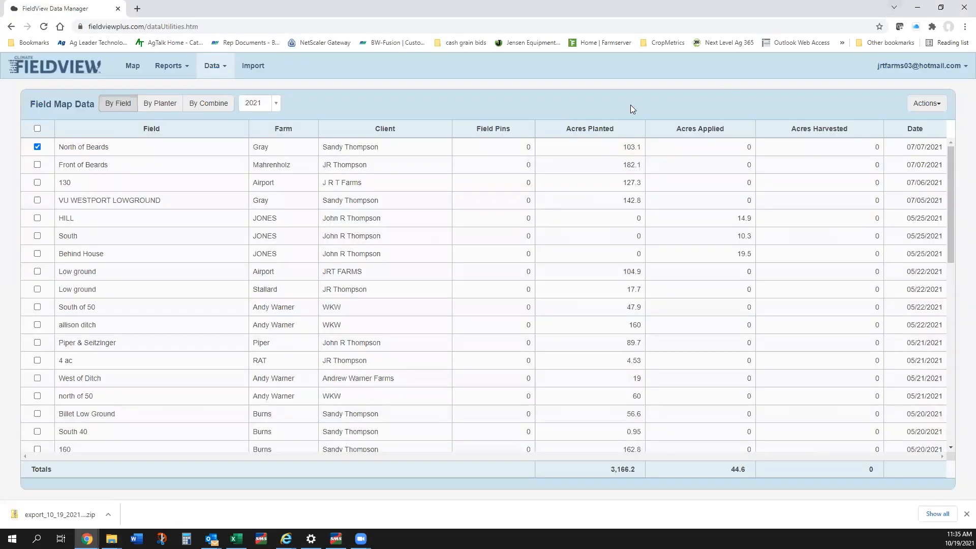
{"action": "mouse_move", "coordinate": [444, 118]}
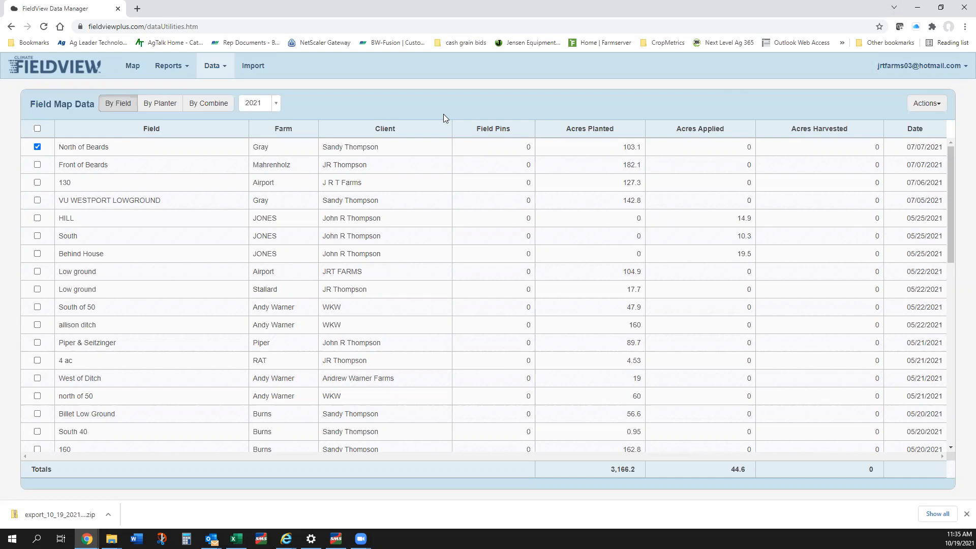
{"action": "mouse_move", "coordinate": [807, 127]}
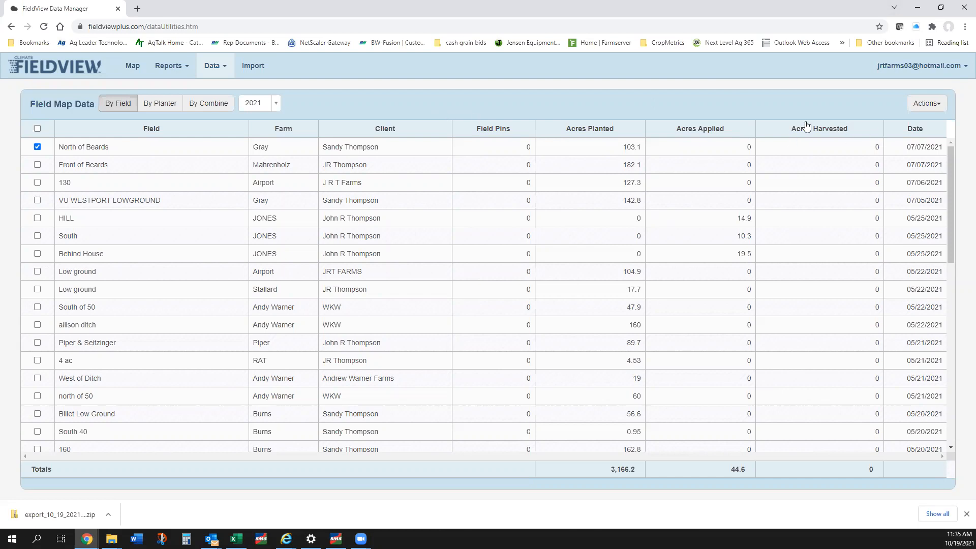